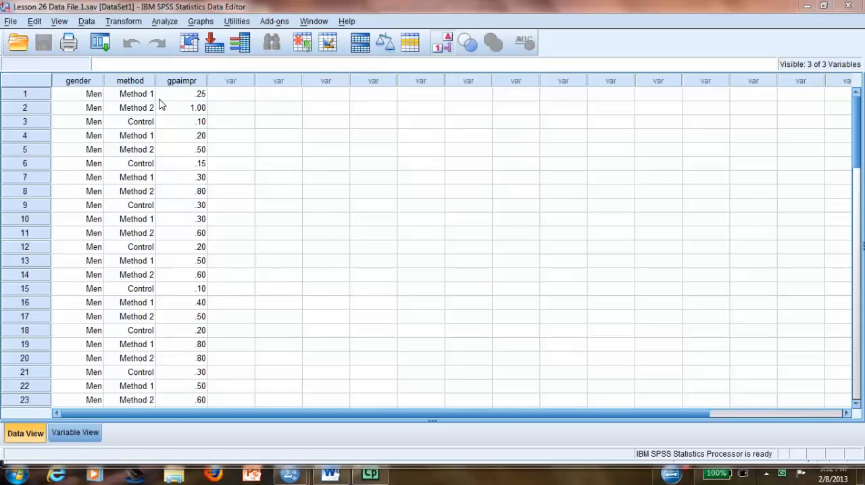
pyautogui.moveTo(146, 100)
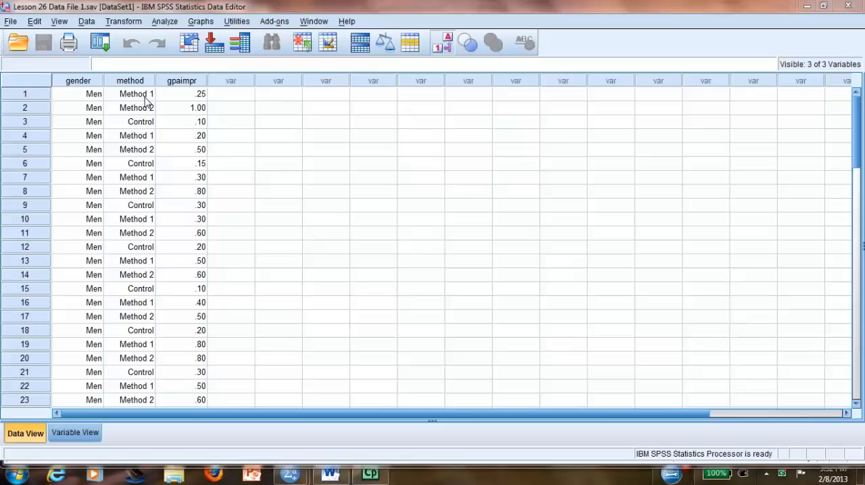
pyautogui.moveTo(148, 122)
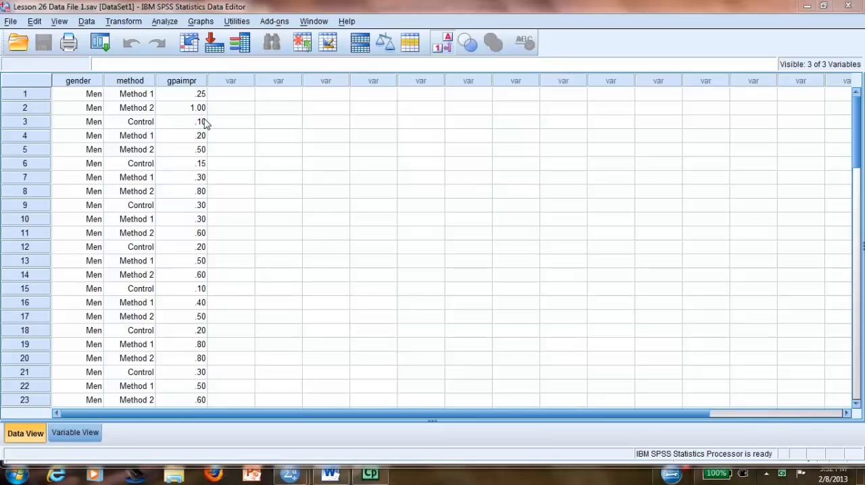
pyautogui.moveTo(169, 128)
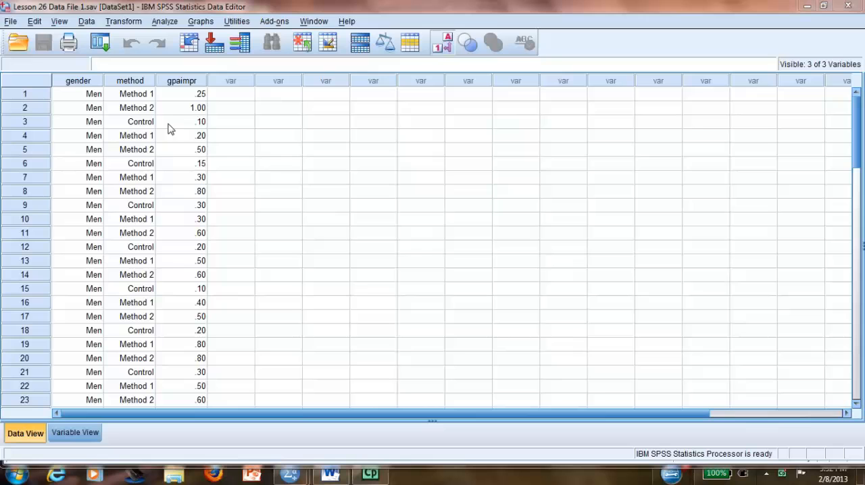
pyautogui.moveTo(134, 127)
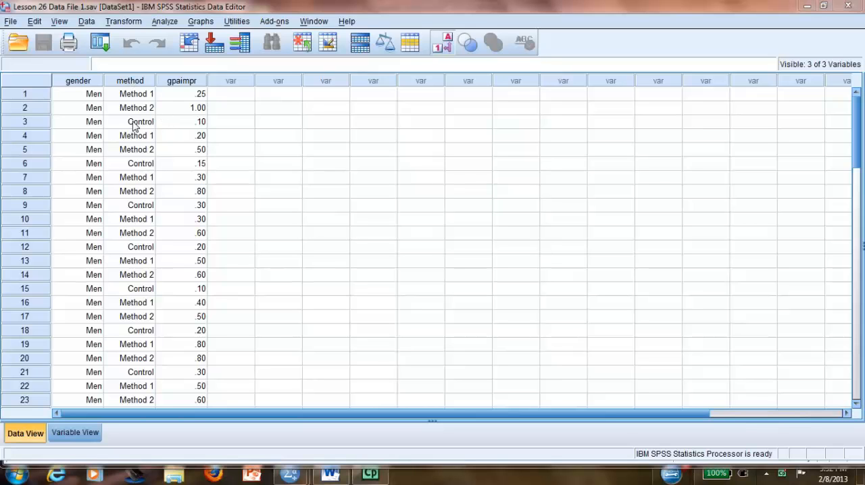
pyautogui.moveTo(149, 100)
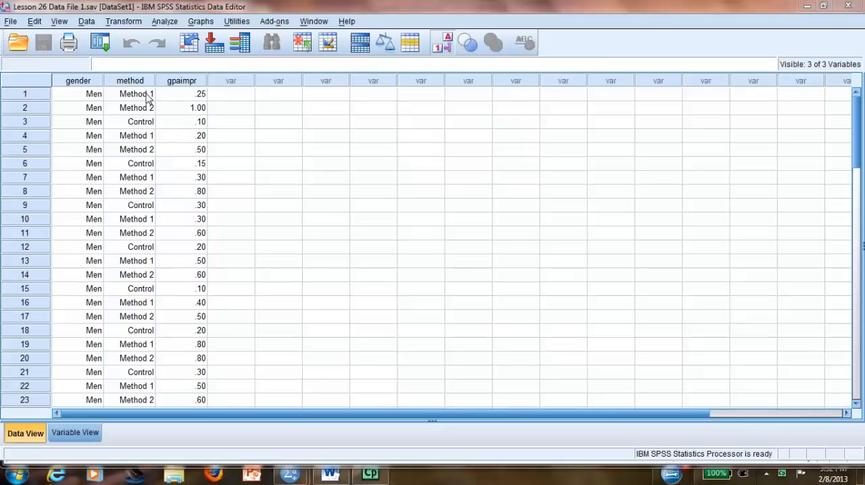
pyautogui.moveTo(143, 108)
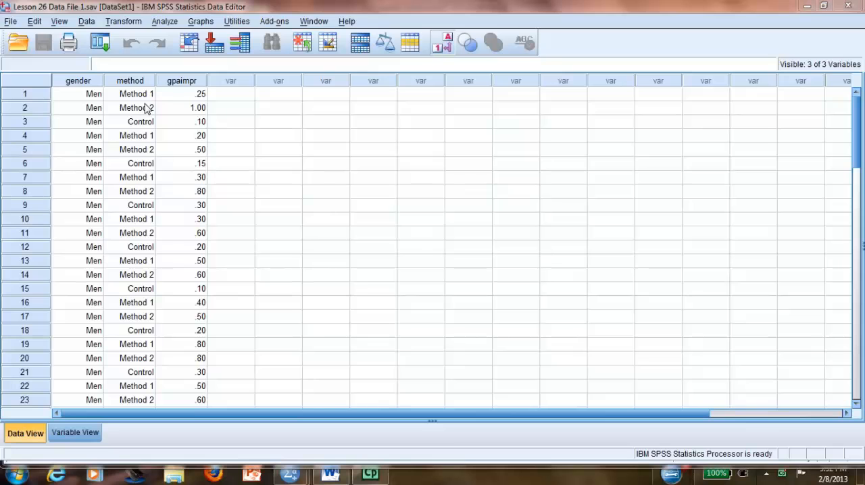
pyautogui.moveTo(195, 111)
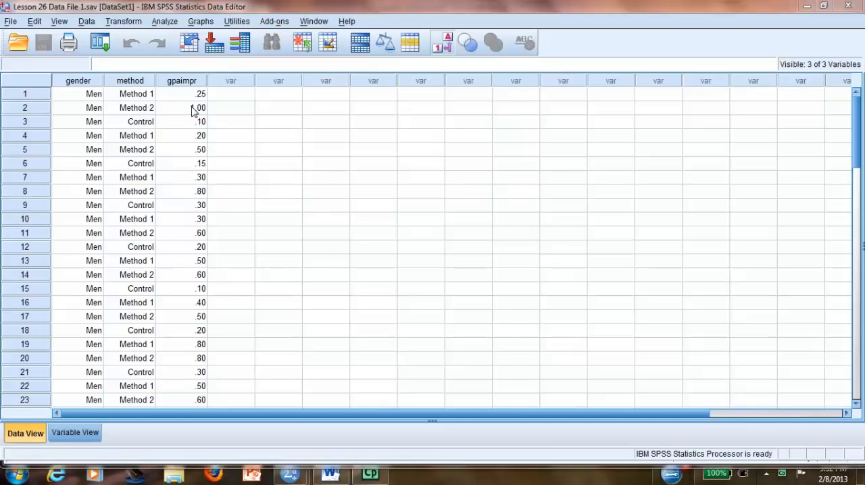
# Start a univariate ANOVA of Change in GPA by Note-Taking method from the Analyze menu
pyautogui.write('1.00')
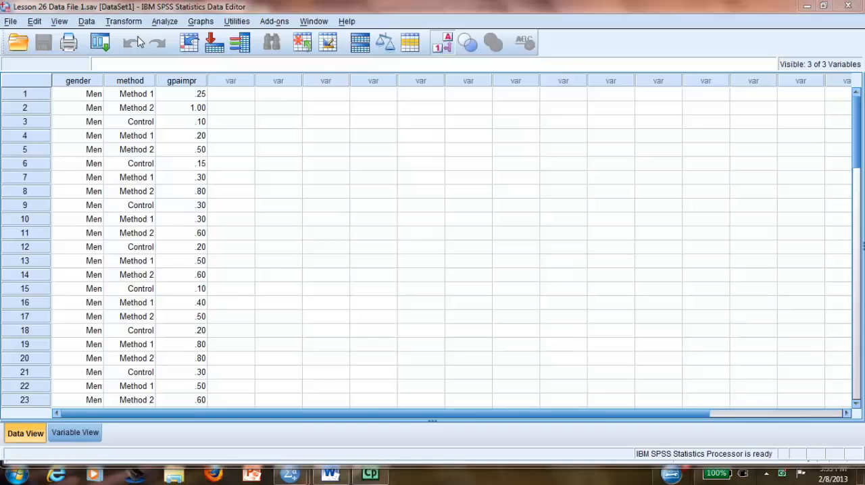
pyautogui.click(165, 22)
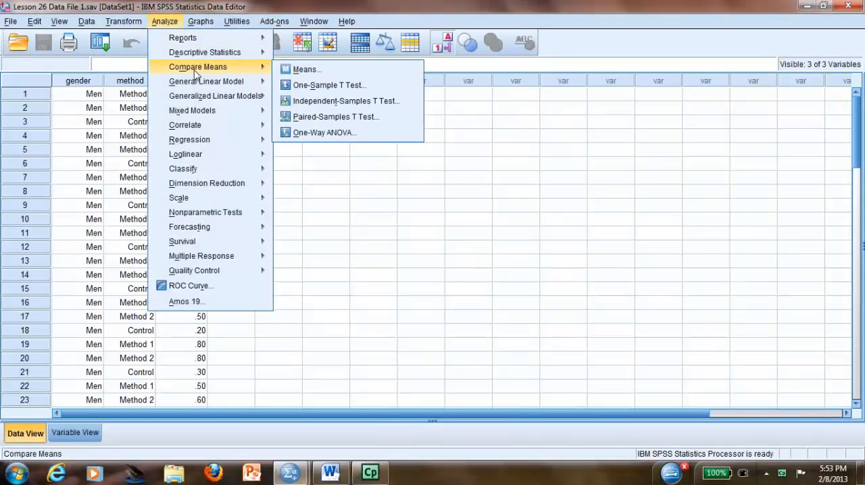
pyautogui.moveTo(330, 84)
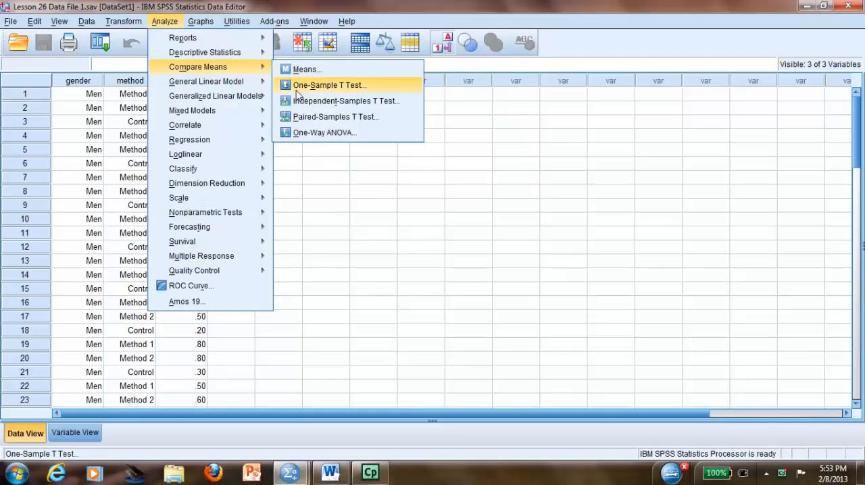
pyautogui.moveTo(311, 132)
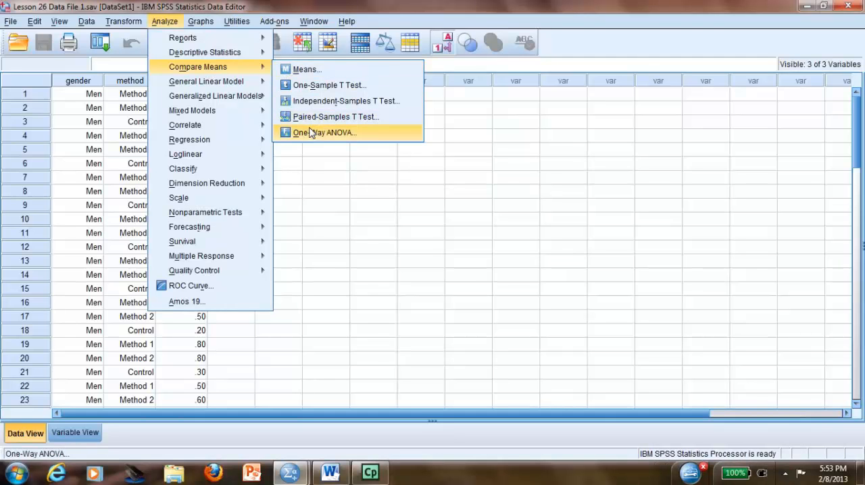
pyautogui.moveTo(205, 81)
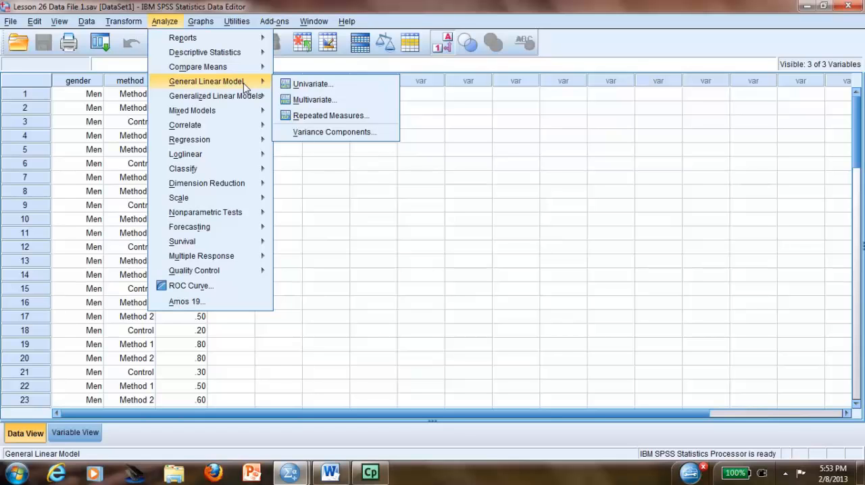
pyautogui.moveTo(314, 84)
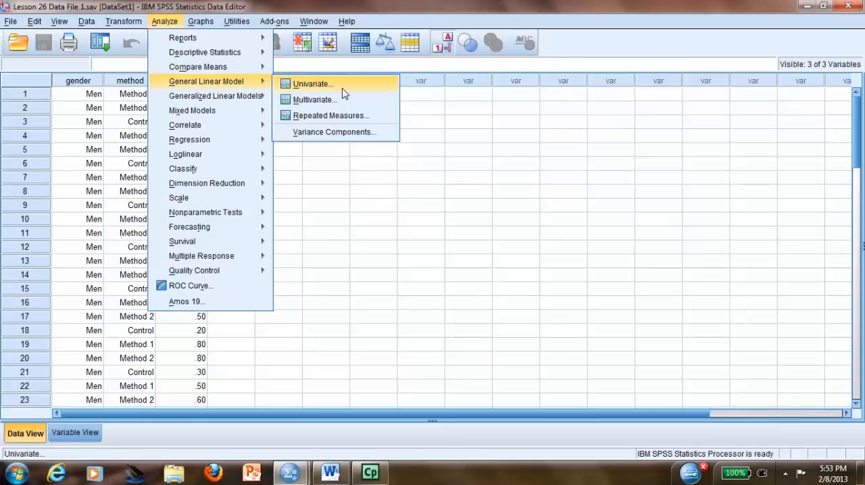
pyautogui.moveTo(296, 90)
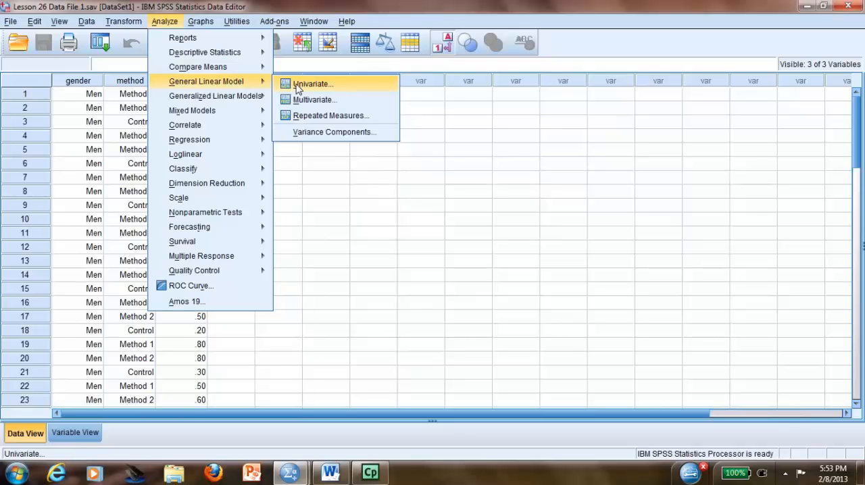
pyautogui.click(313, 83)
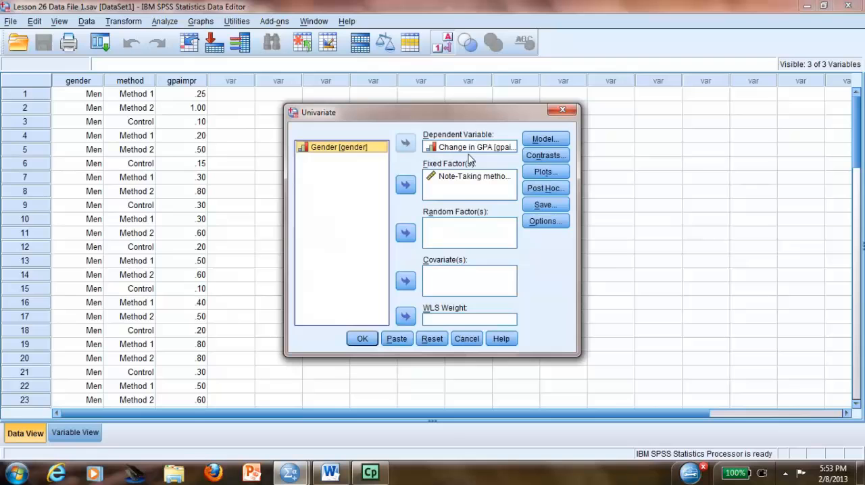
pyautogui.moveTo(445, 157)
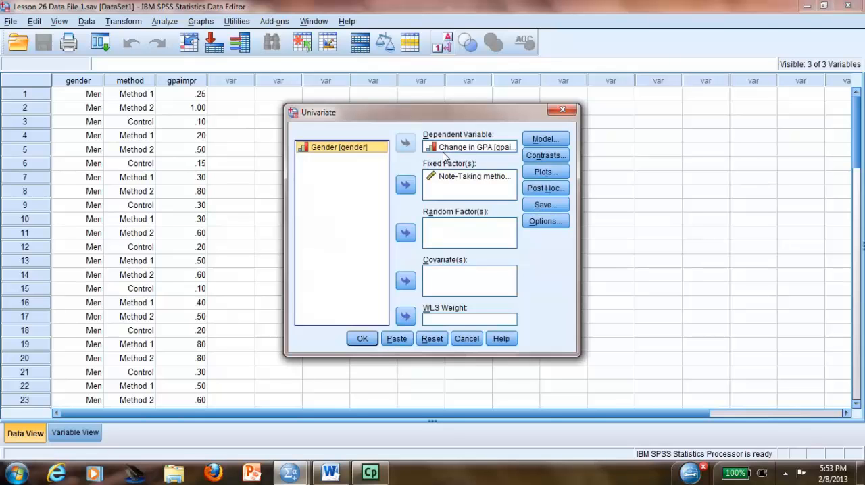
pyautogui.moveTo(441, 195)
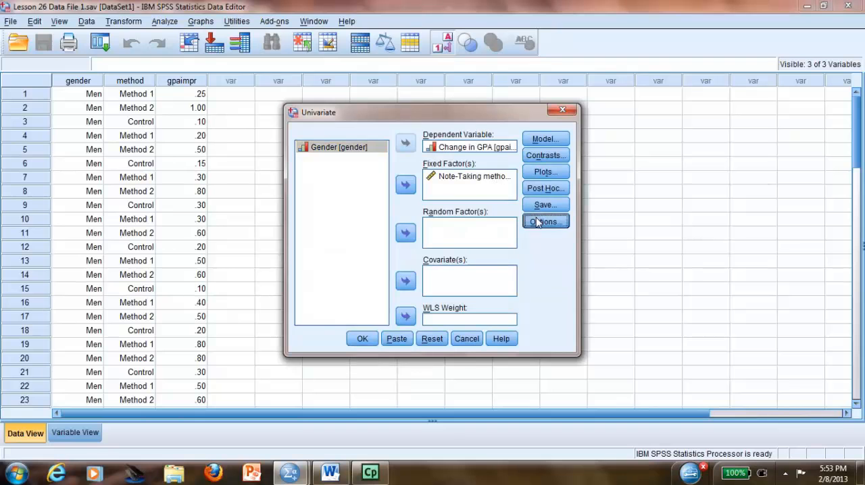
# Request descriptives, effect sizes, homogeneity tests and LSD pairwise comparisons in Options
pyautogui.click(545, 222)
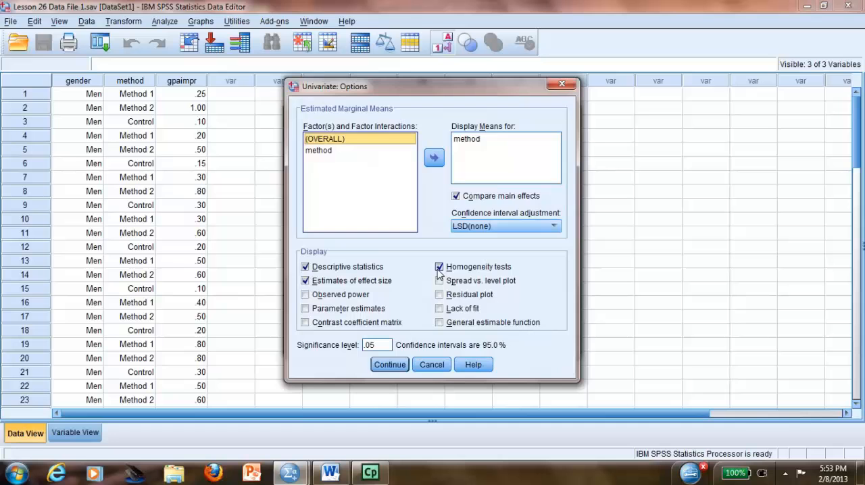
pyautogui.click(389, 365)
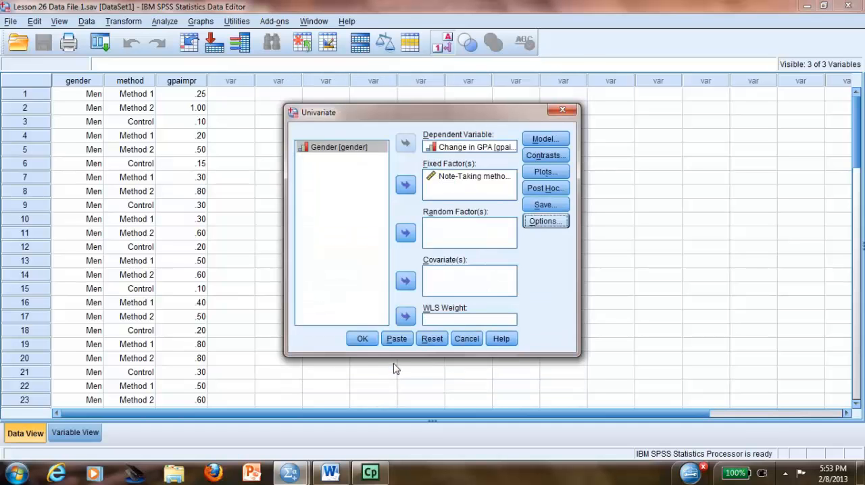
# Run the ANOVA and review output down to the Tests of Between-Subjects Effects table (F = 13.41)
pyautogui.click(362, 338)
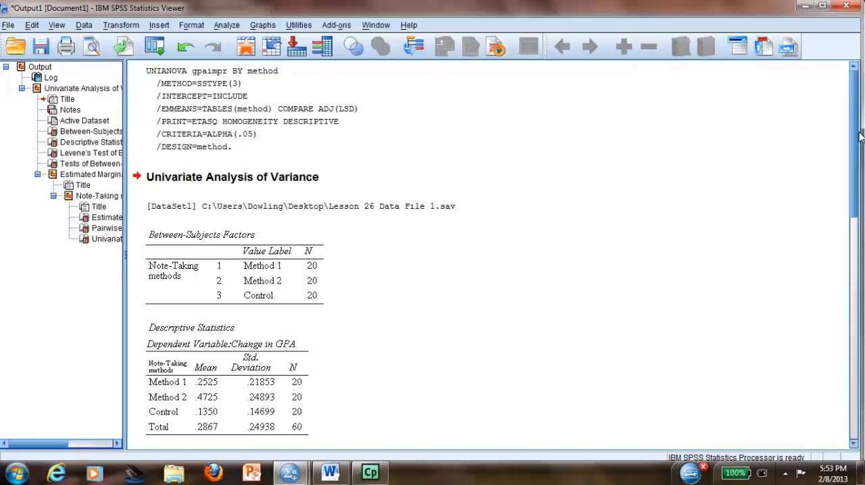
pyautogui.scroll(-3)
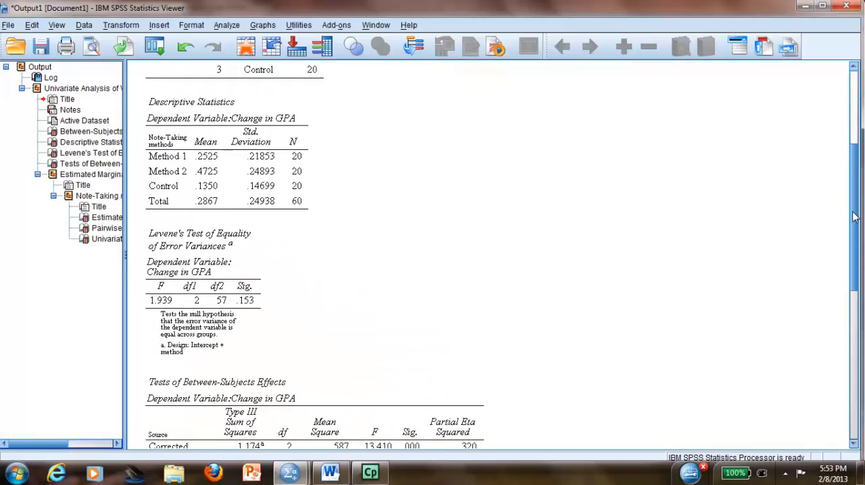
pyautogui.scroll(-3)
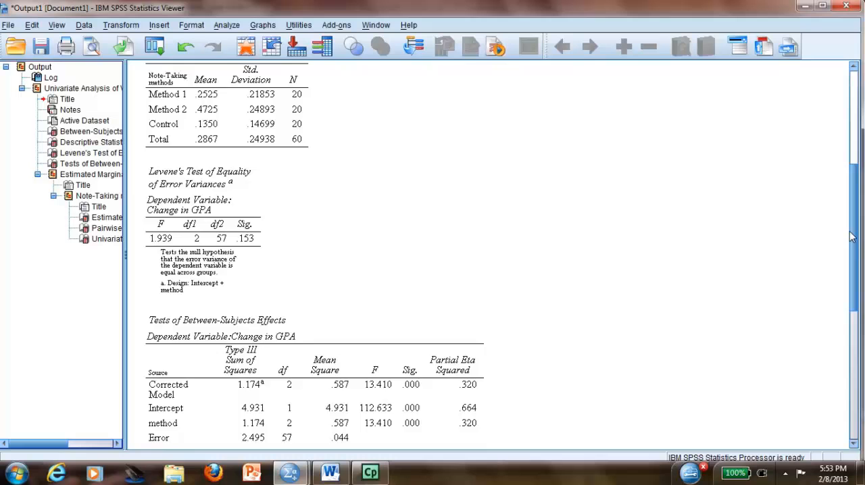
pyautogui.scroll(-3)
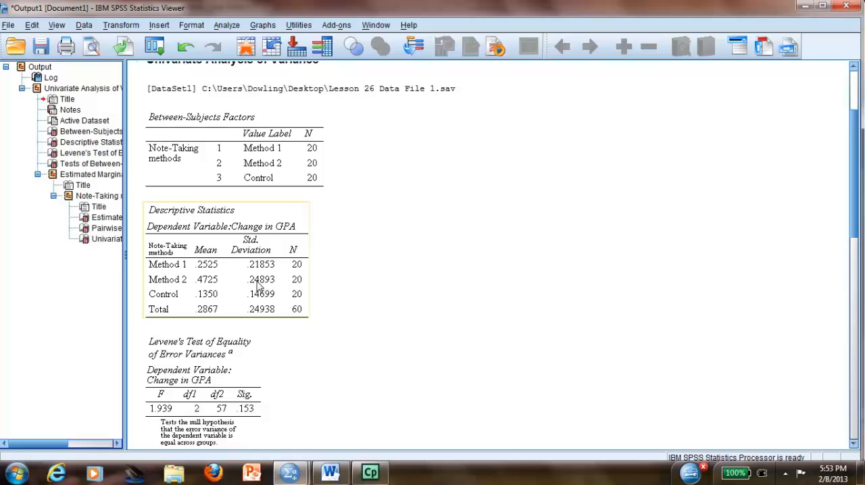
pyautogui.moveTo(212, 295)
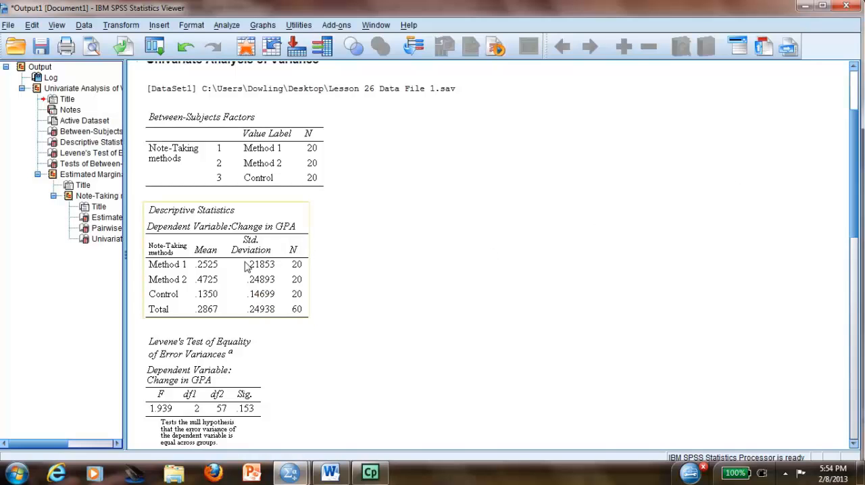
pyautogui.moveTo(211, 288)
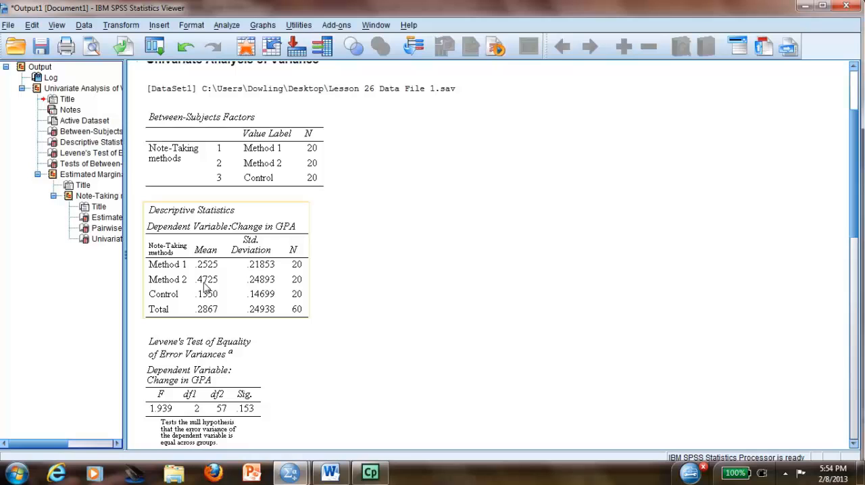
pyautogui.moveTo(210, 288)
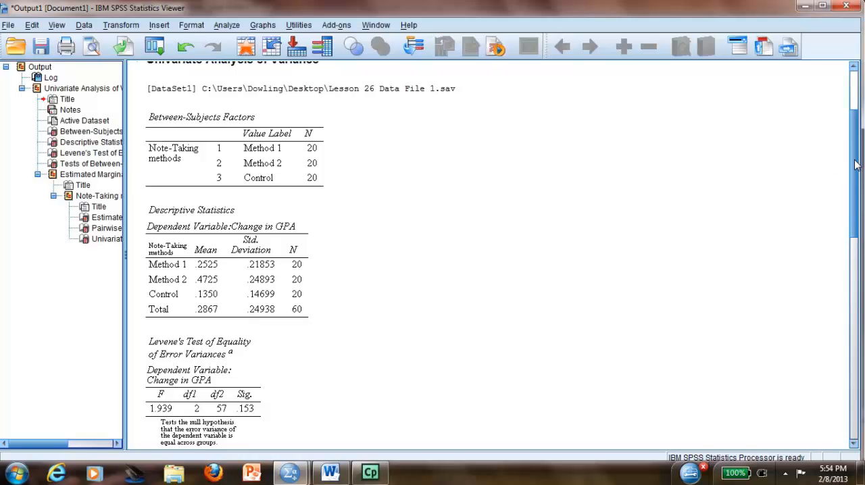
pyautogui.scroll(-3)
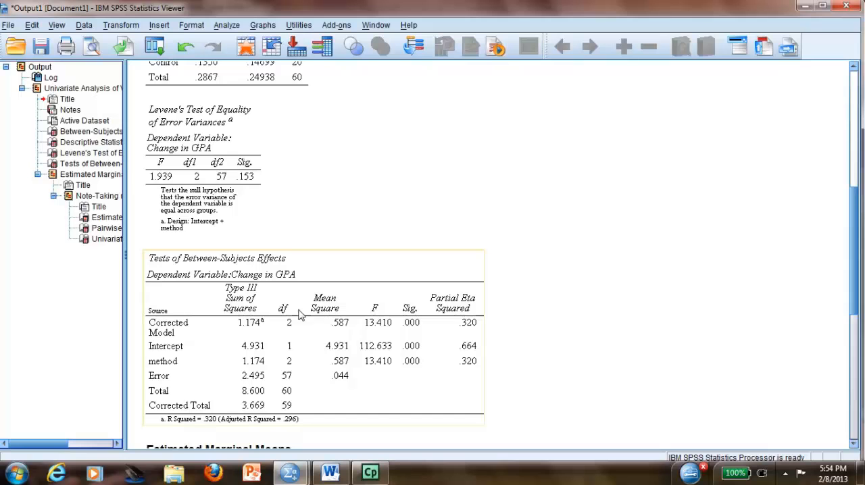
pyautogui.moveTo(221, 364)
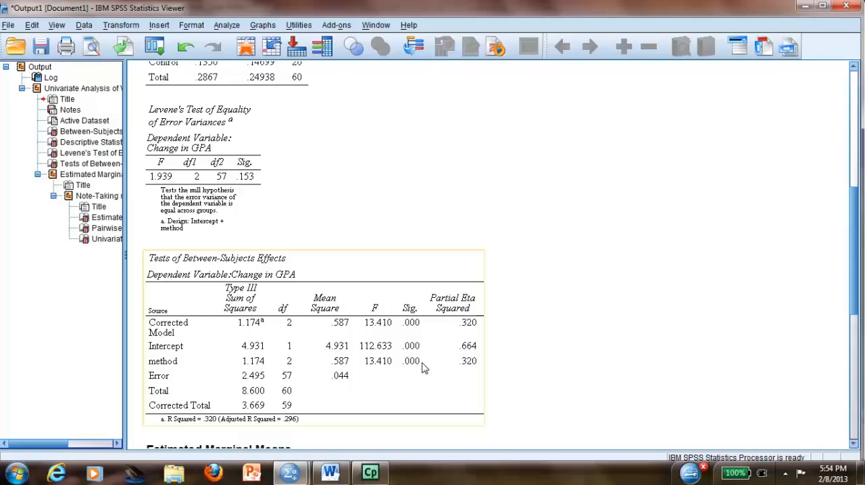
pyautogui.moveTo(419, 368)
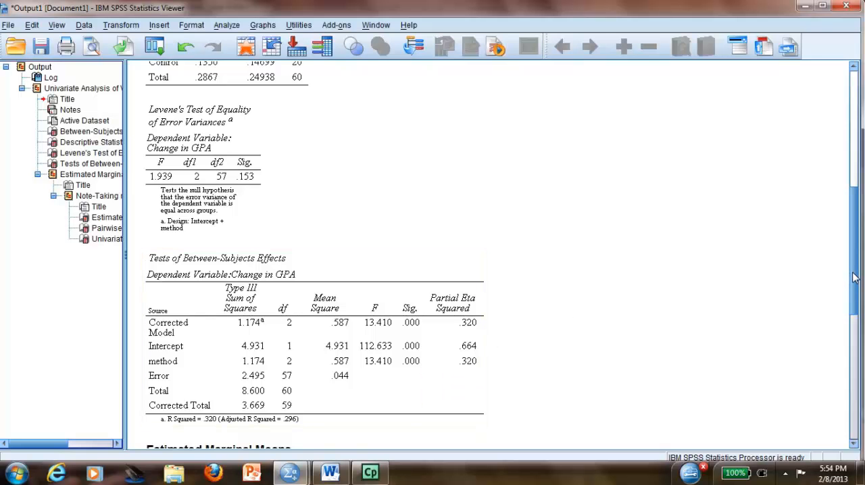
pyautogui.scroll(-3)
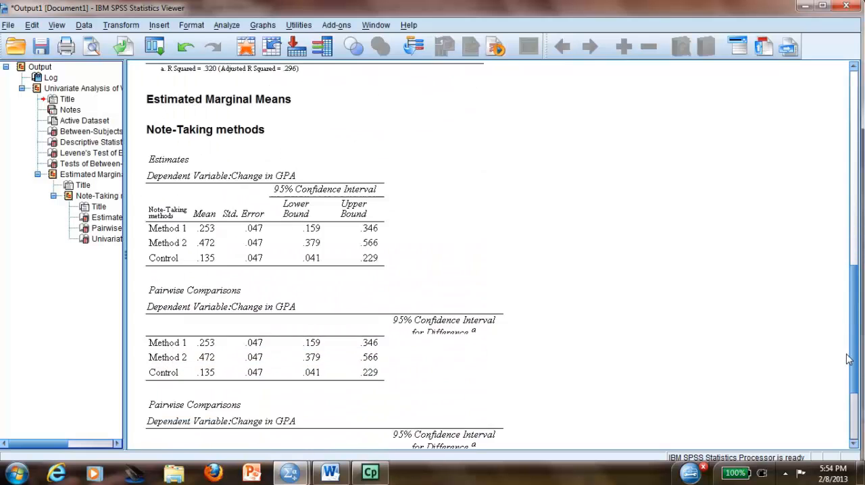
pyautogui.scroll(-3)
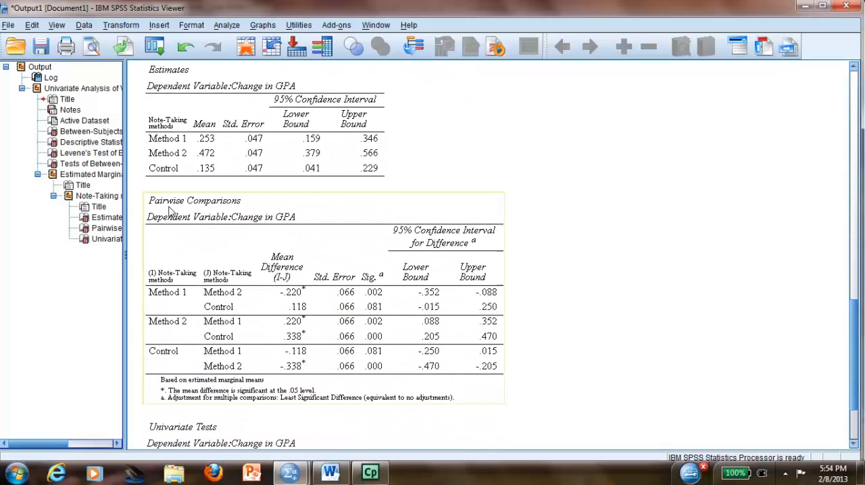
pyautogui.moveTo(210, 215)
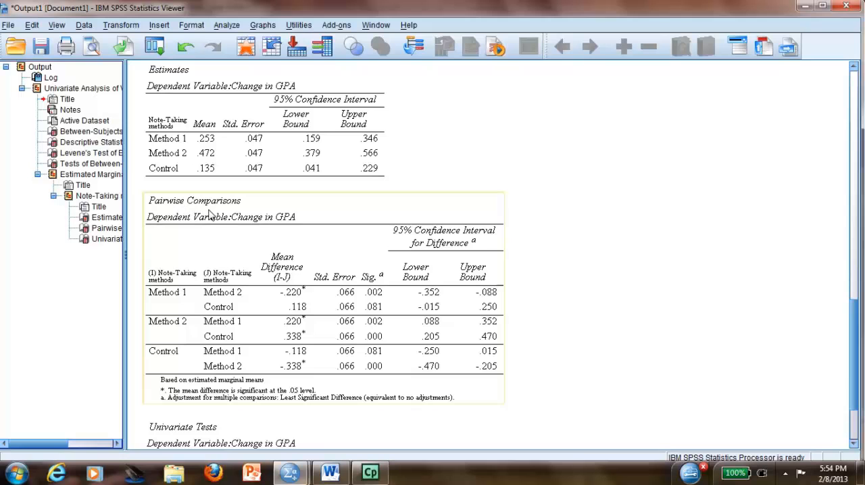
pyautogui.moveTo(205, 304)
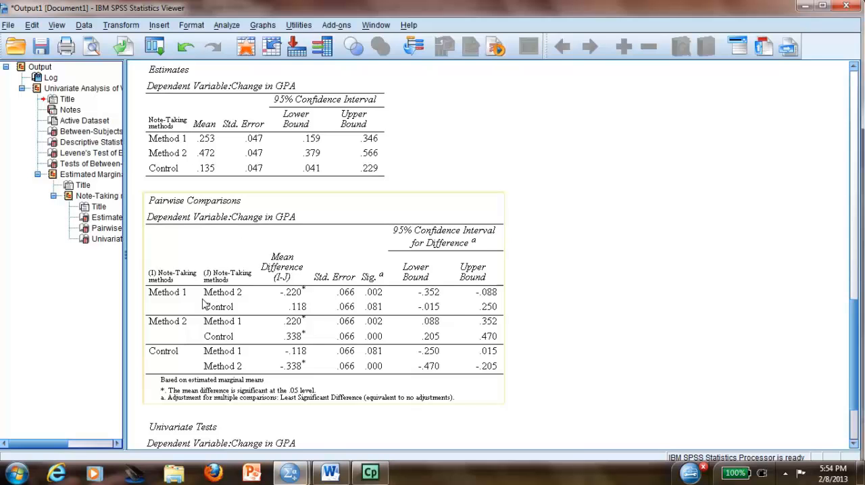
pyautogui.moveTo(357, 303)
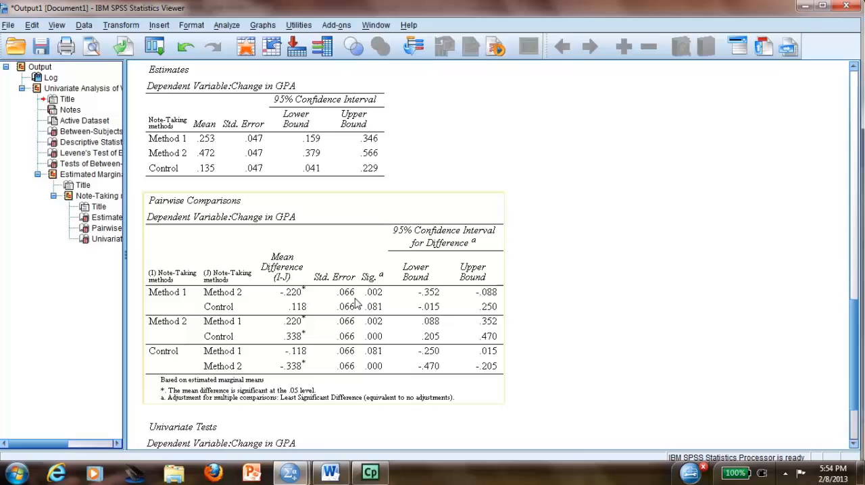
pyautogui.moveTo(305, 292)
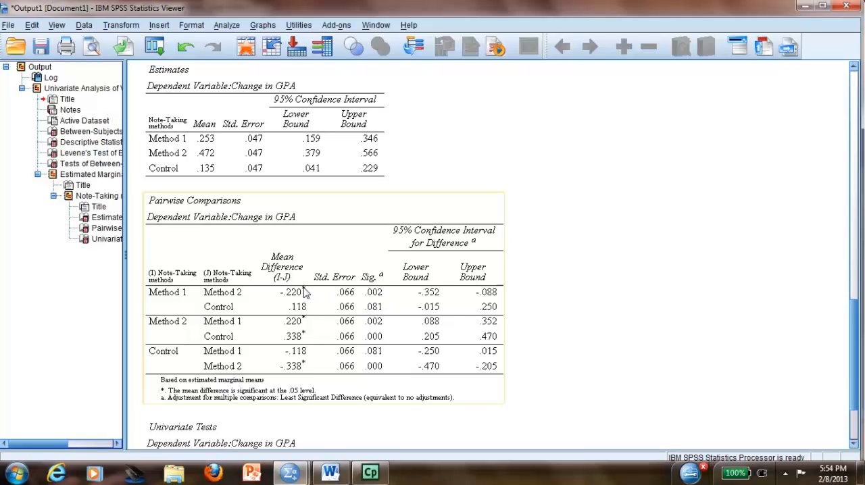
pyautogui.moveTo(238, 289)
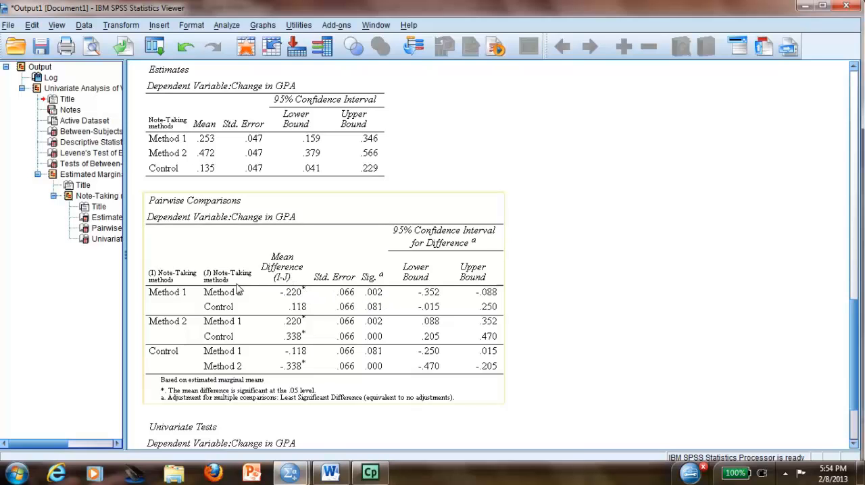
pyautogui.moveTo(215, 283)
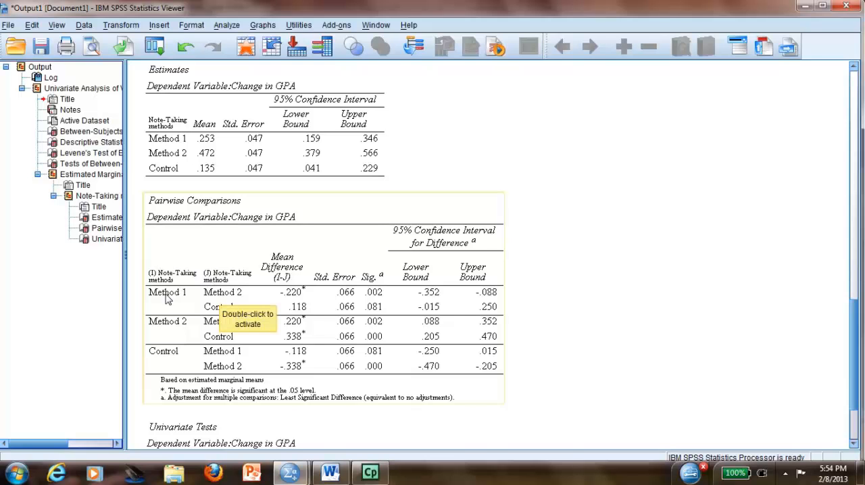
pyautogui.moveTo(225, 297)
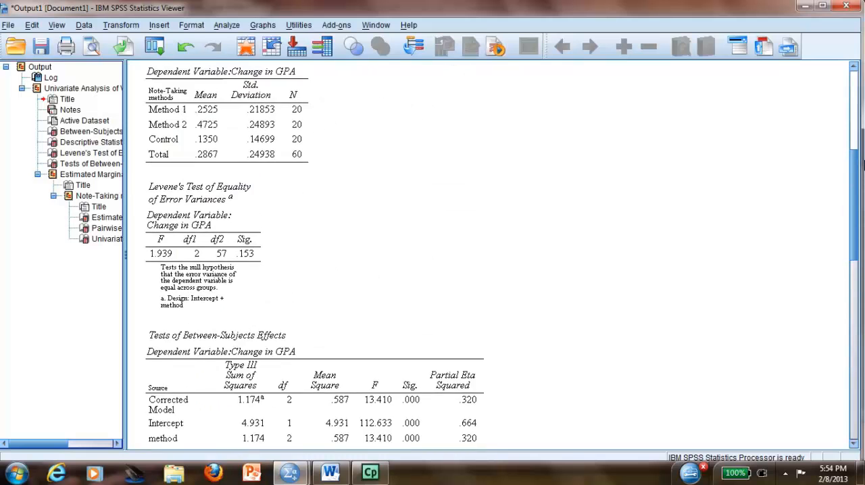
# Edit the Descriptive Statistics table in place and format its values to two decimals
pyautogui.scroll(-3)
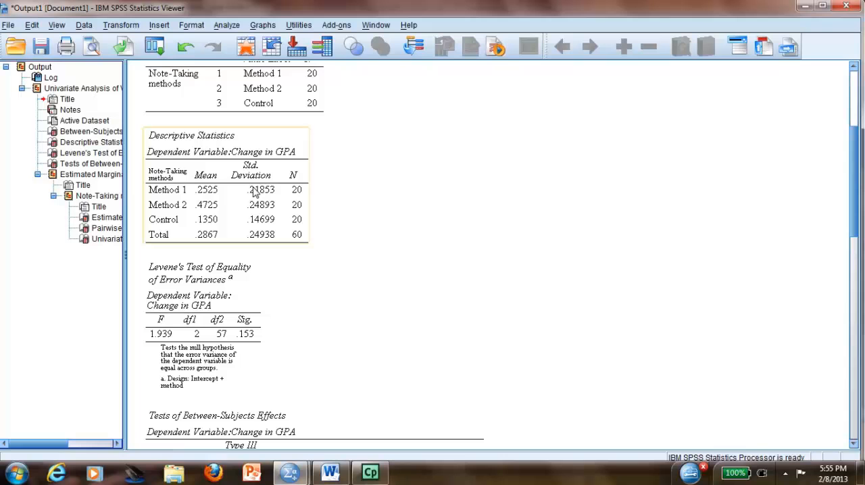
pyautogui.moveTo(215, 192)
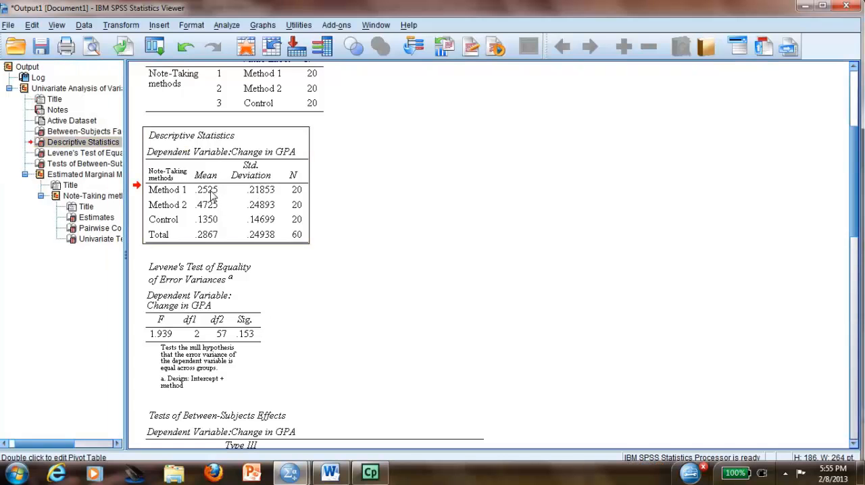
pyautogui.rightClick(214, 200)
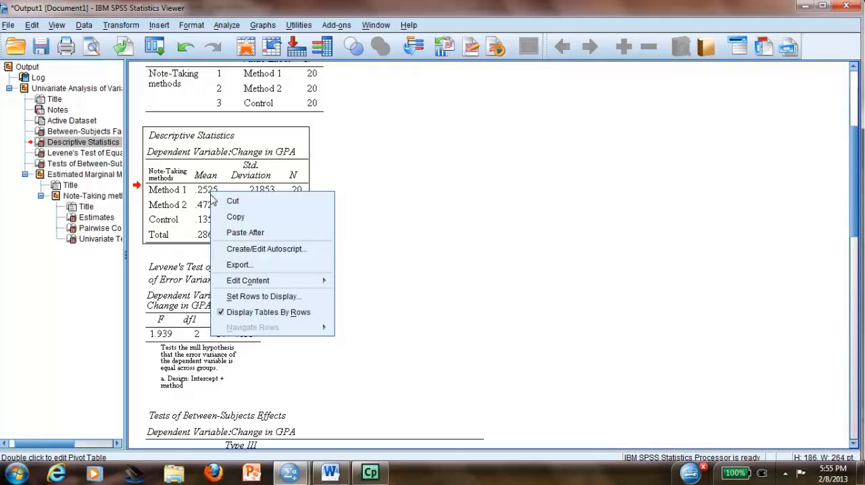
pyautogui.moveTo(248, 281)
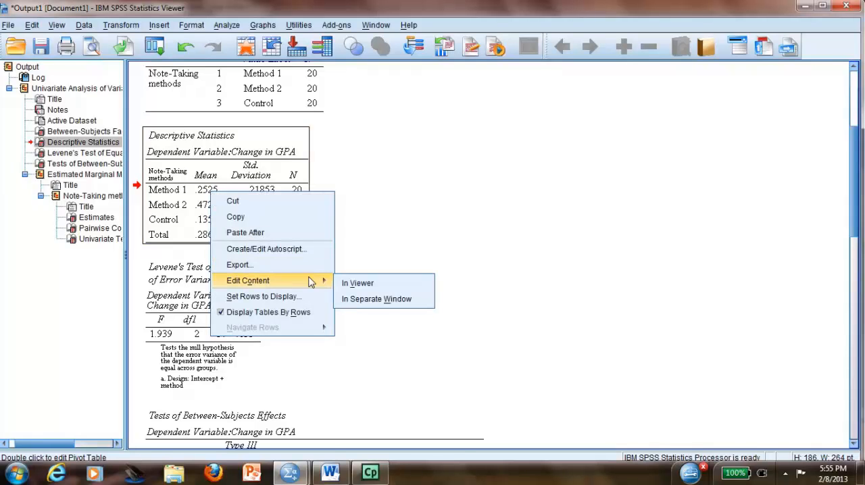
pyautogui.click(357, 283)
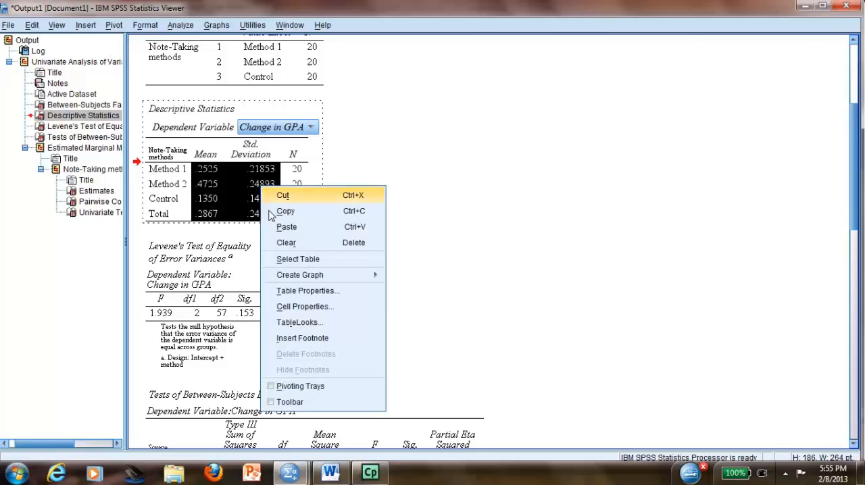
pyautogui.moveTo(305, 305)
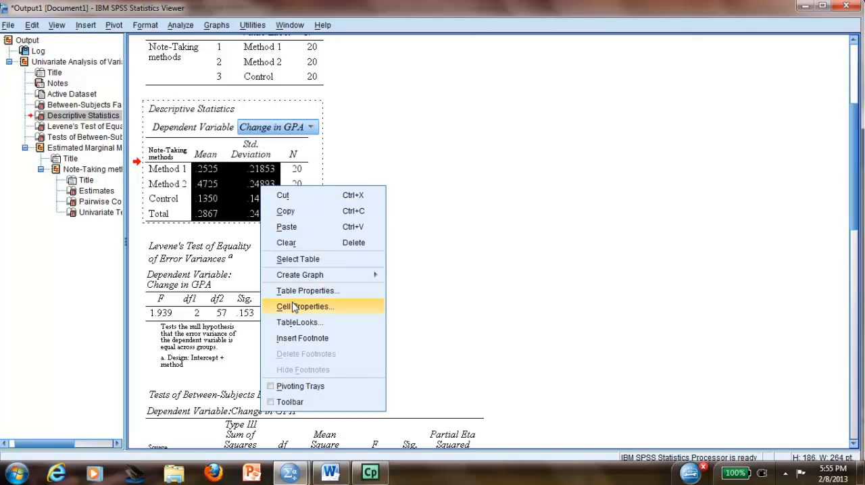
pyautogui.click(305, 305)
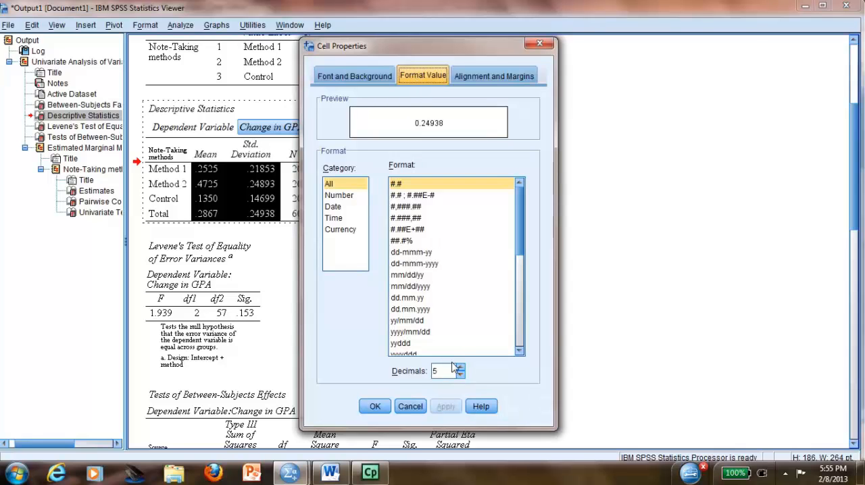
pyautogui.click(459, 374)
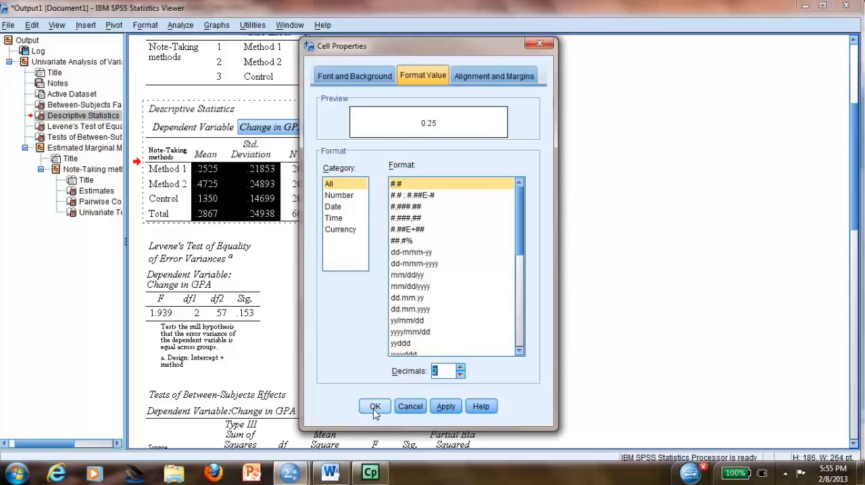
pyautogui.click(374, 406)
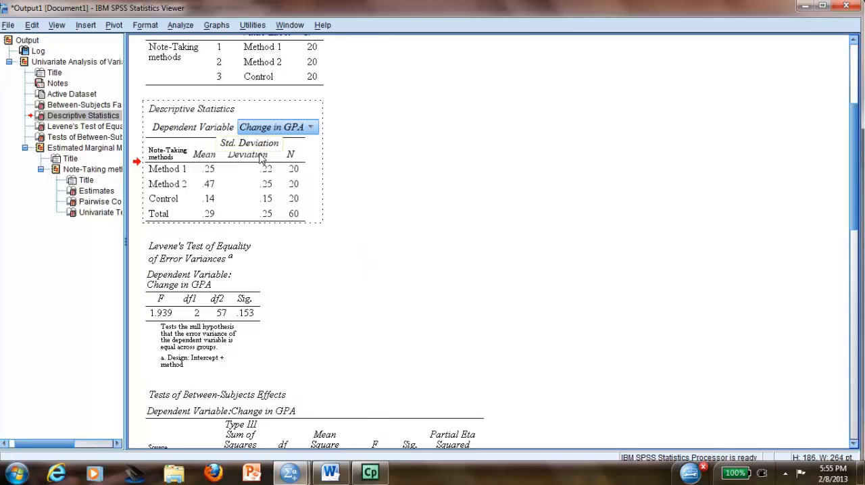
# Rename the Std. Deviation and Mean column headings to SD and M
pyautogui.doubleClick(255, 144)
pyautogui.write('SD')
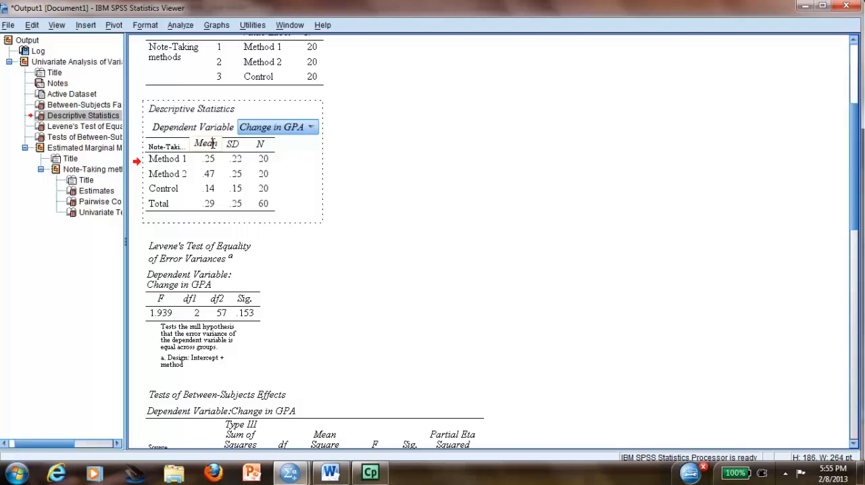
pyautogui.click(206, 143)
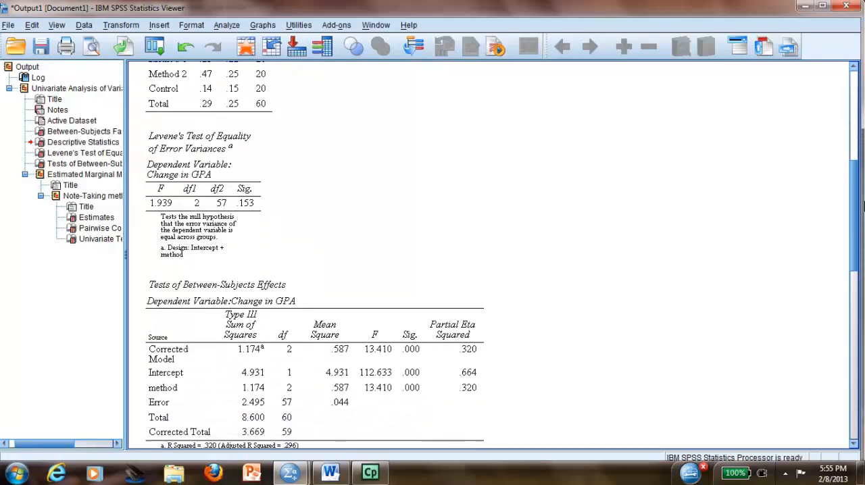
# Rename the Mean Square heading to MS and the Sig. heading to p in the effects table
pyautogui.scroll(-3)
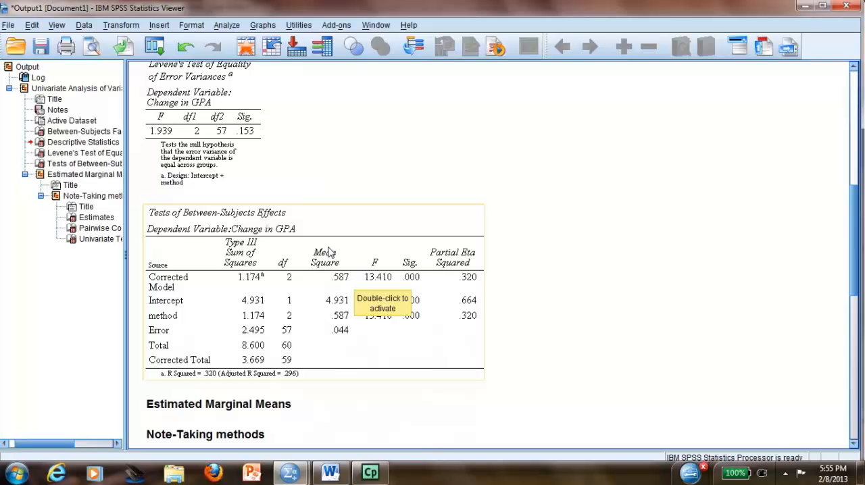
pyautogui.moveTo(359, 266)
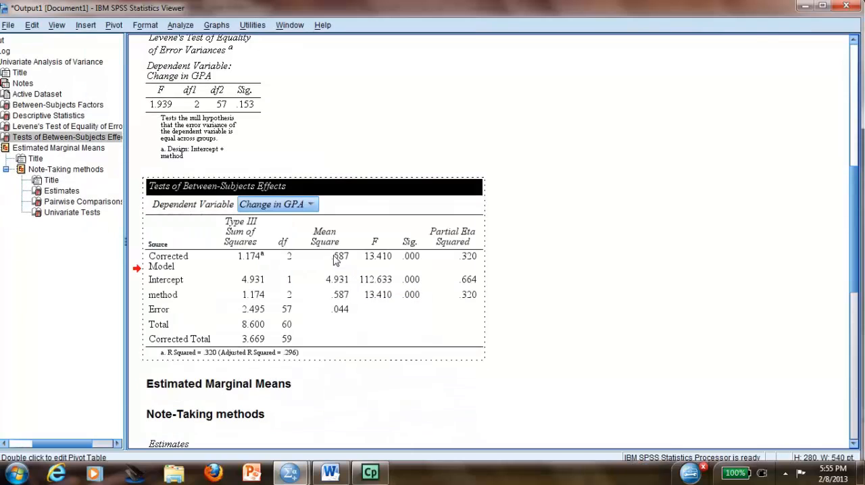
pyautogui.click(325, 236)
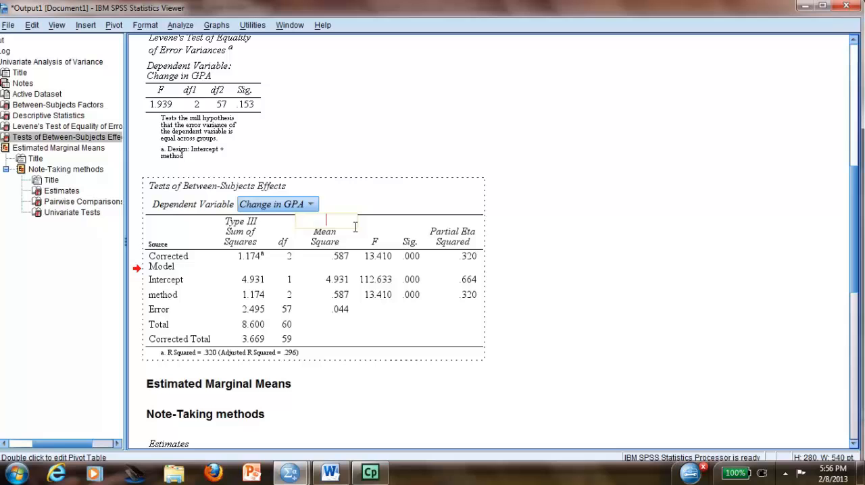
pyautogui.write('MS')
pyautogui.click(410, 242)
pyautogui.write('p')
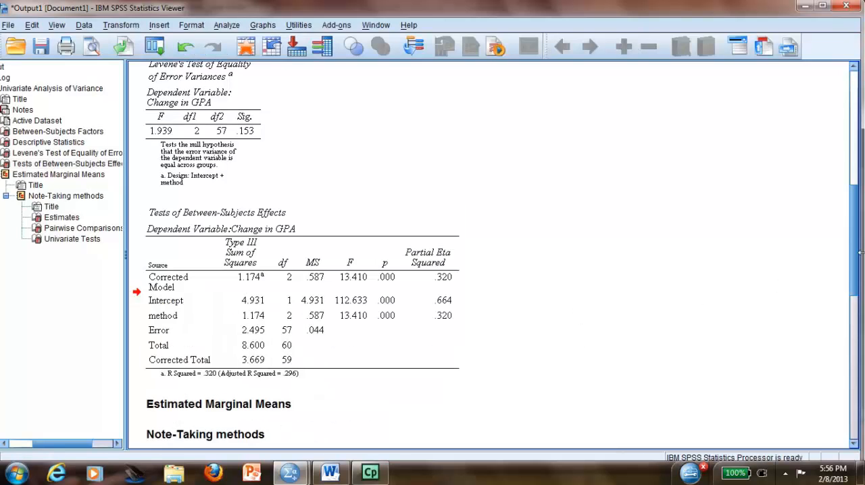
pyautogui.scroll(-3)
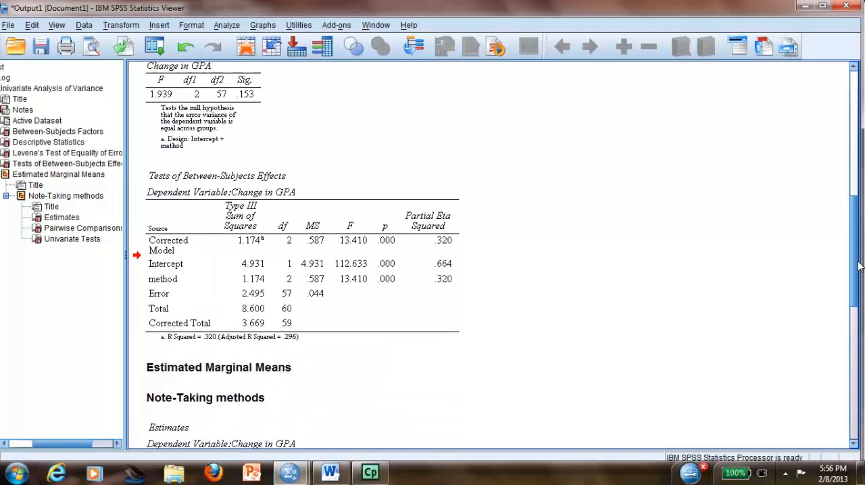
# Rename the Sig. heading to p in the Pairwise Comparisons table
pyautogui.scroll(-3)
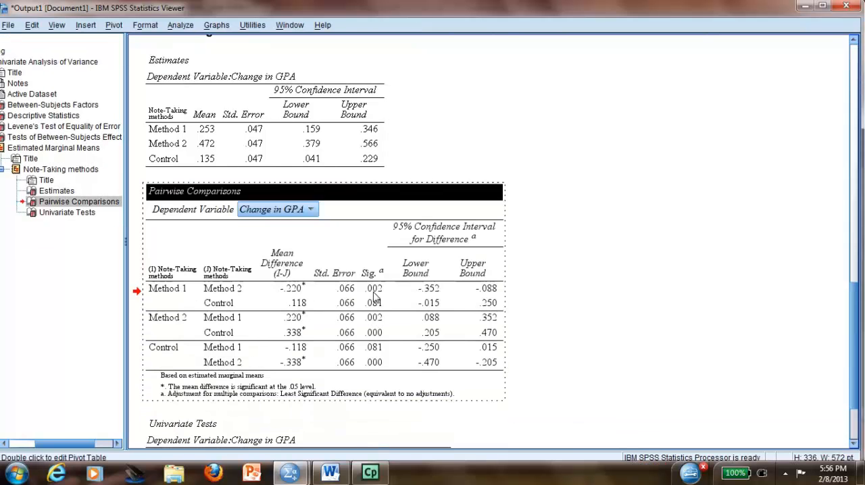
pyautogui.click(372, 273)
pyautogui.write('p')
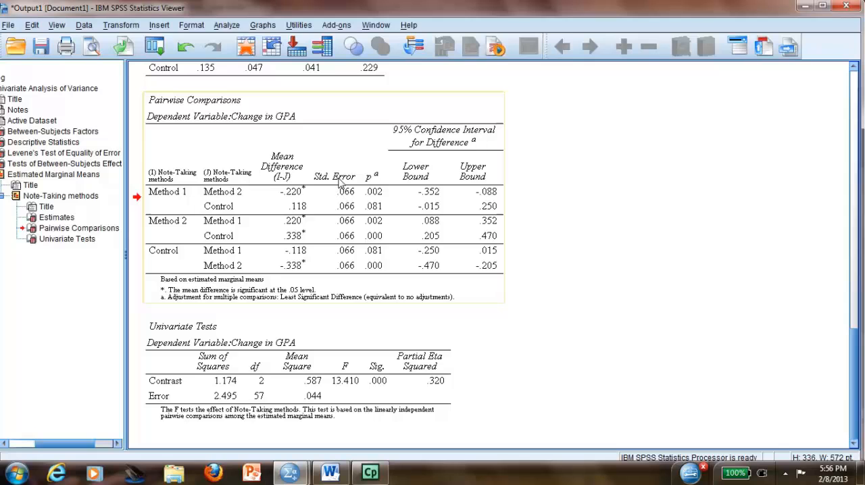
pyautogui.moveTo(340, 183)
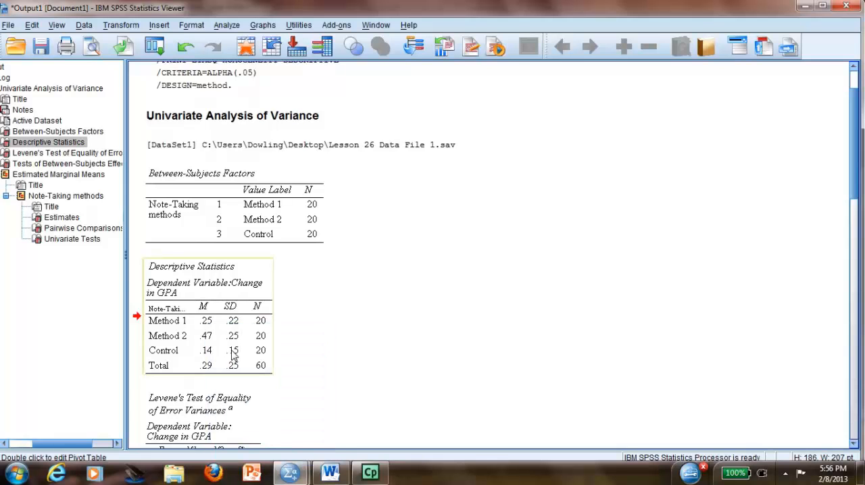
# Paste the Descriptive Statistics table under the Table 1 title and autofit it to the page width
pyautogui.click(330, 473)
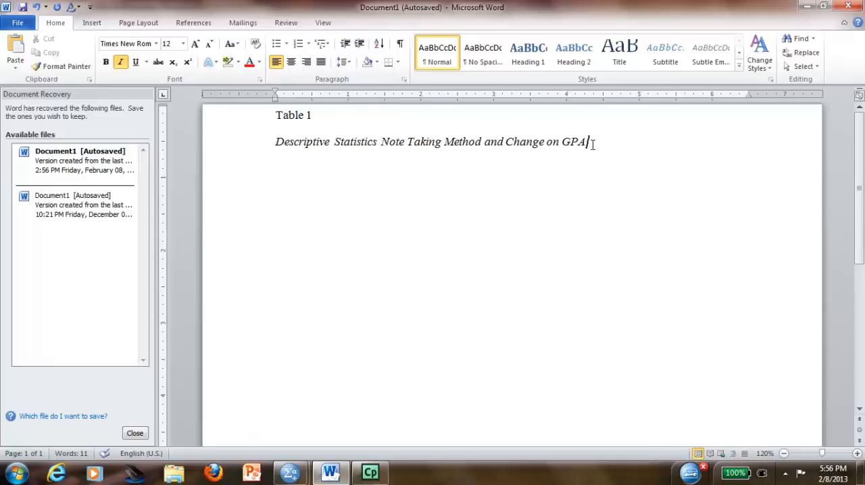
pyautogui.press('enter')
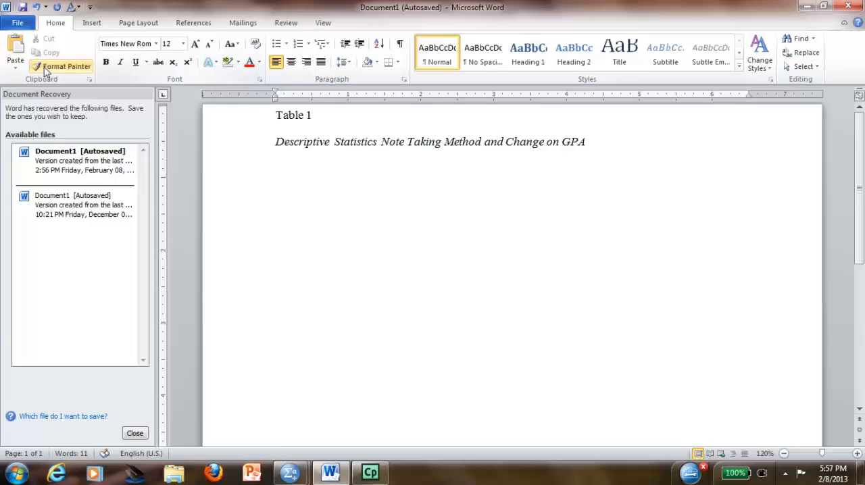
pyautogui.press('ctrl+v')
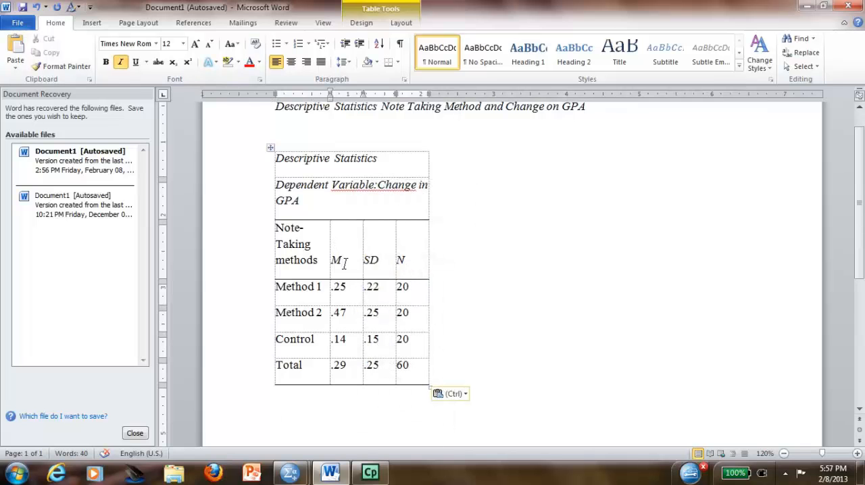
pyautogui.rightClick(340, 259)
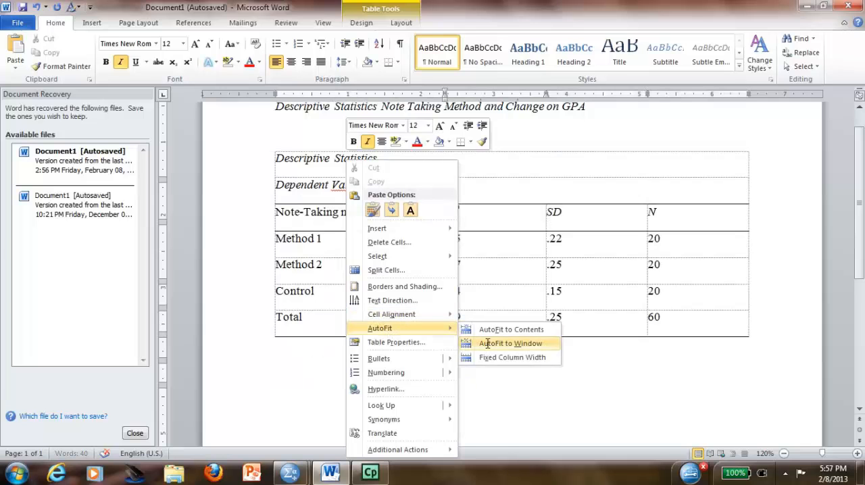
pyautogui.click(511, 343)
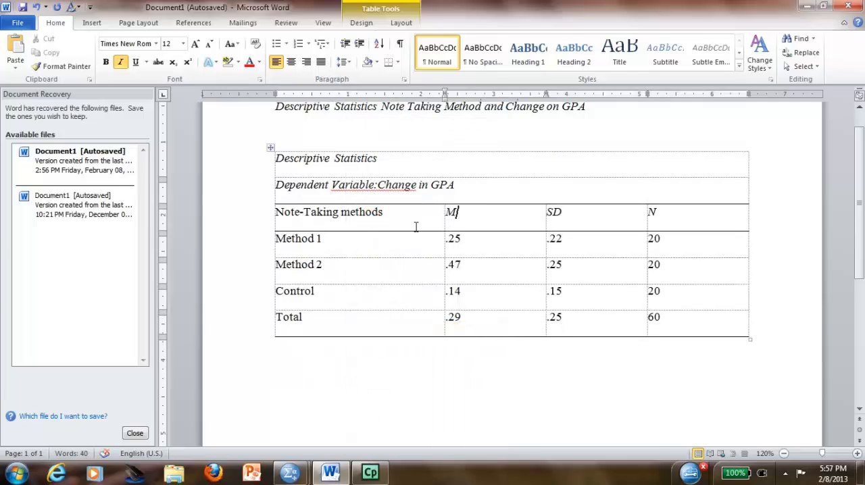
# Adjust the table subtitle and begin the Table 2 label below the table
pyautogui.doubleClick(397, 186)
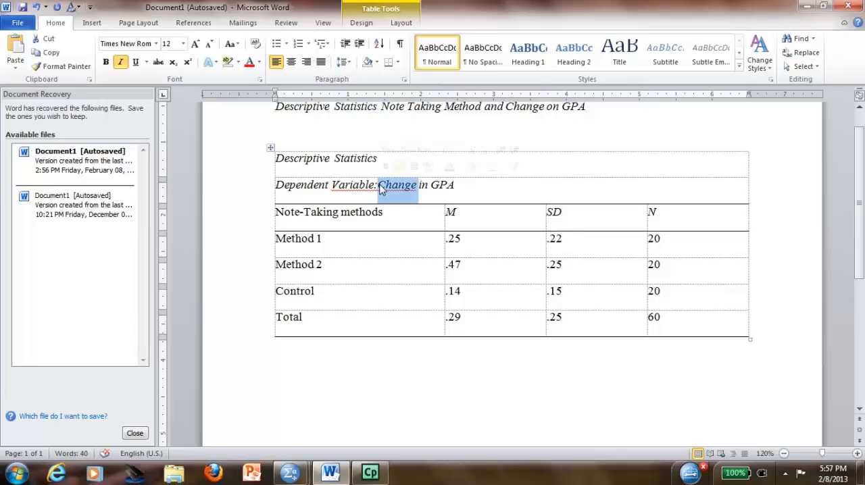
pyautogui.click(379, 184)
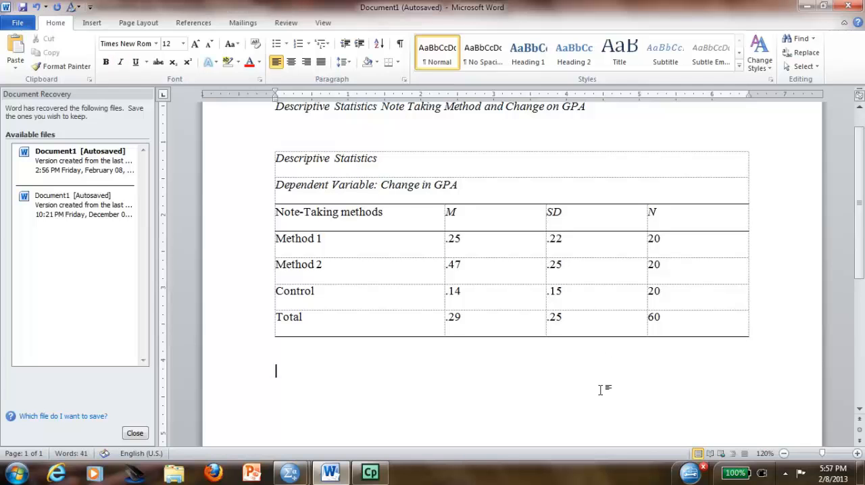
pyautogui.write('Table 2')
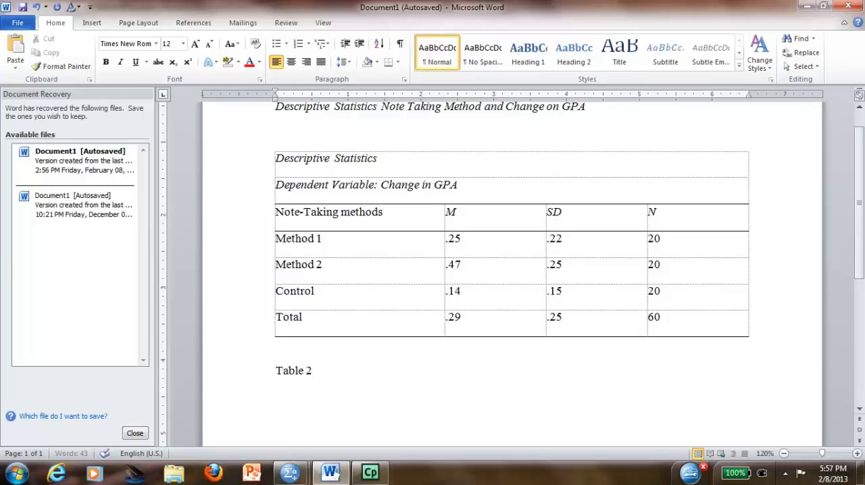
pyautogui.moveTo(291, 471)
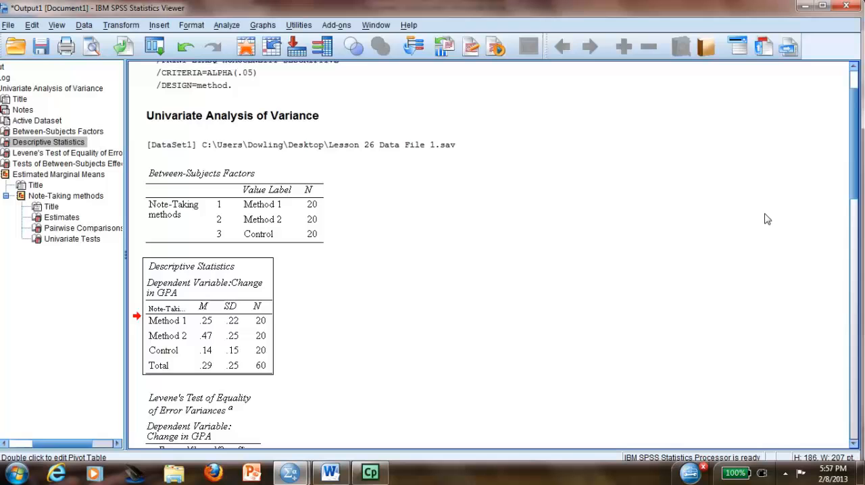
# Copy the Tests of Between-Subjects Effects table from the SPSS output
pyautogui.scroll(-3)
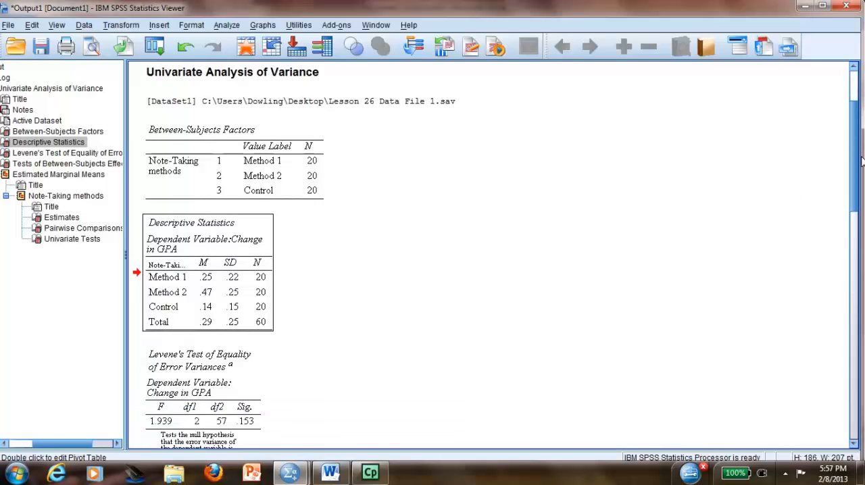
pyautogui.scroll(-3)
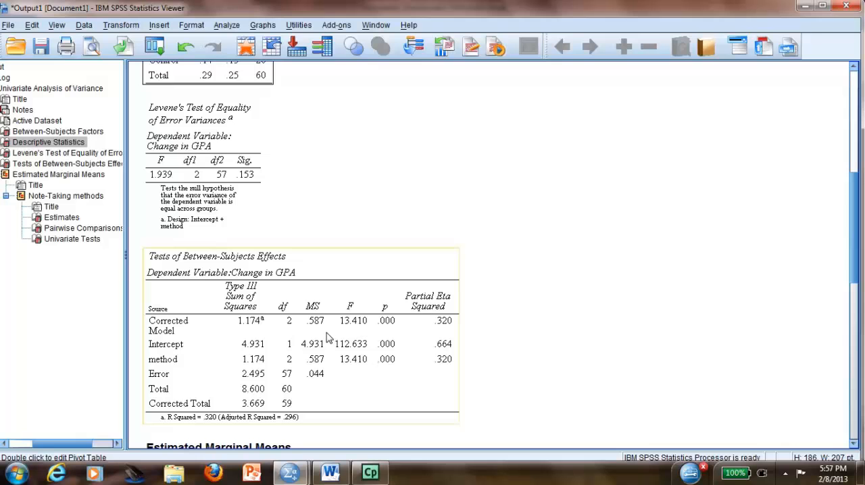
pyautogui.rightClick(327, 338)
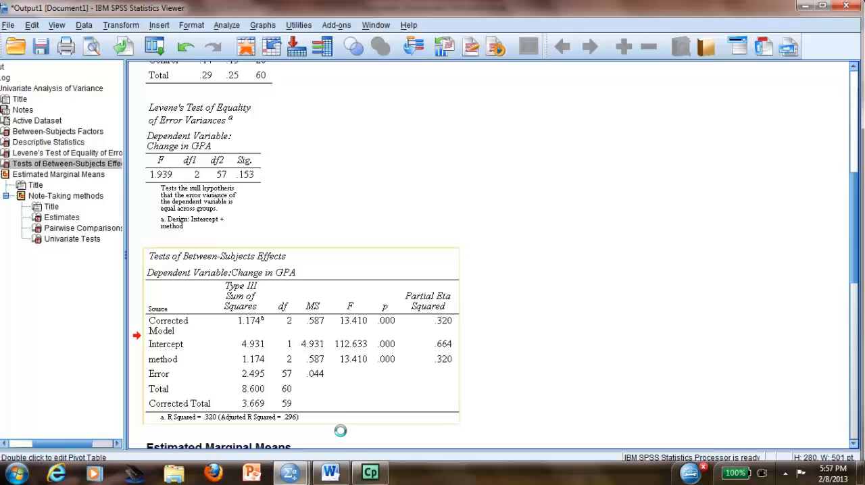
pyautogui.click(330, 473)
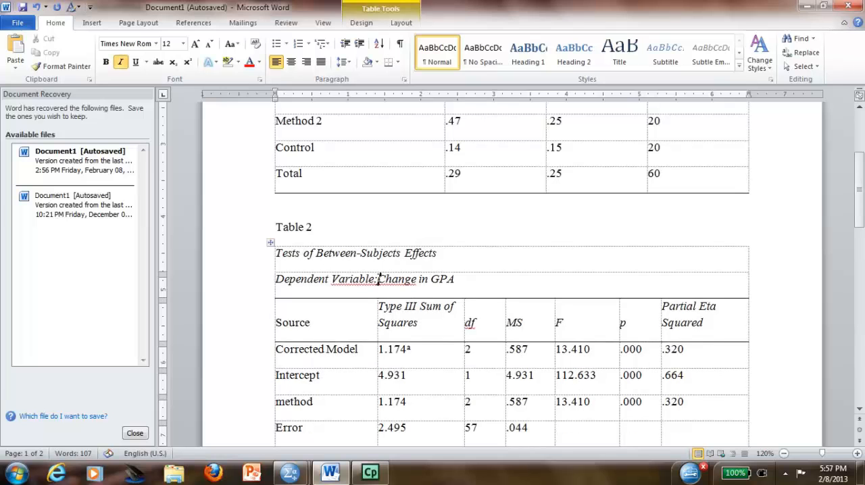
# Add a space after 'Variable:' in Table 2 and type the 'Table 3' label below it
pyautogui.write('" "')
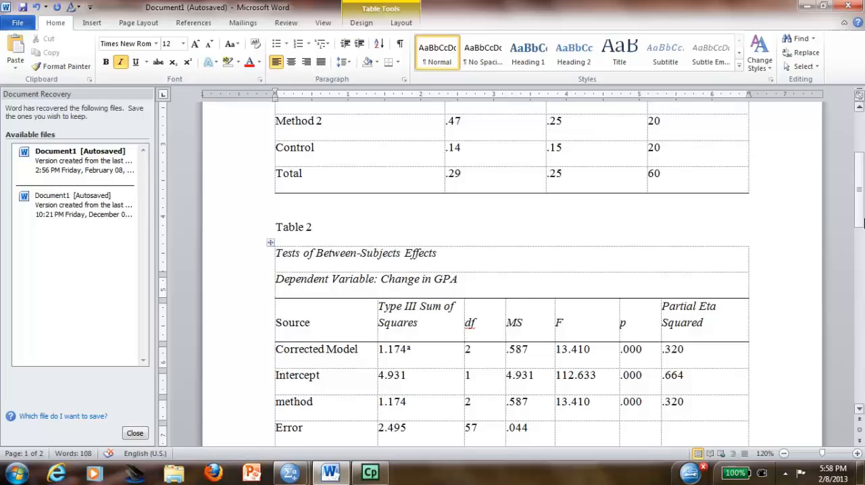
pyautogui.scroll(-3)
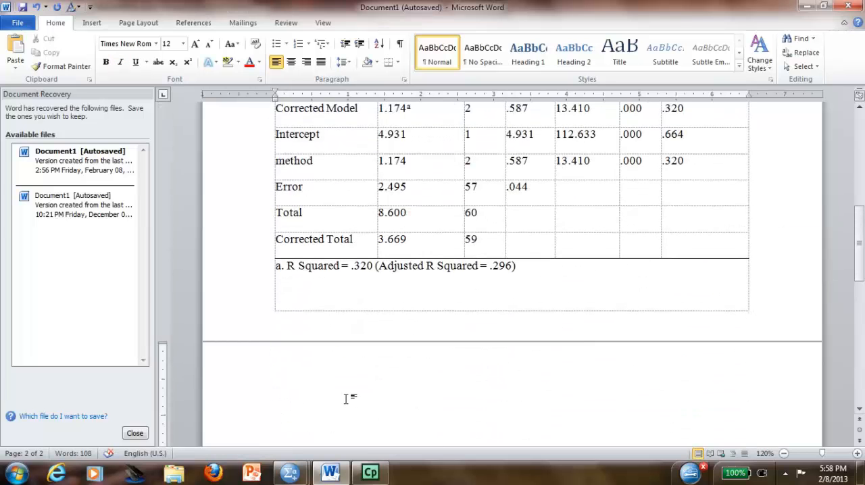
pyautogui.write('Table')
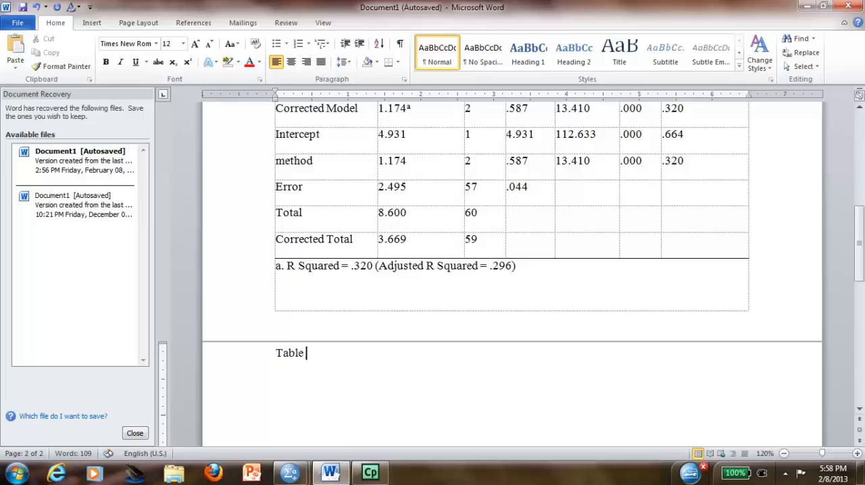
pyautogui.write('3')
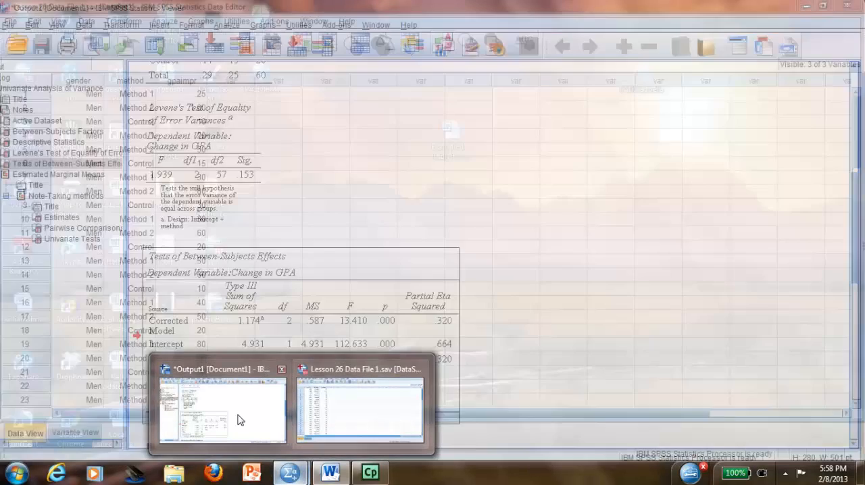
# Switch to the SPSS output and copy the Pairwise Comparisons table
pyautogui.click(221, 408)
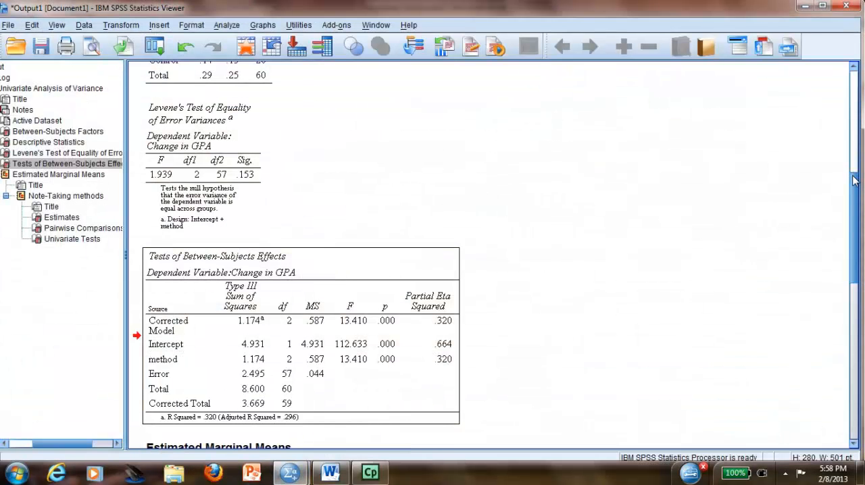
pyautogui.scroll(-3)
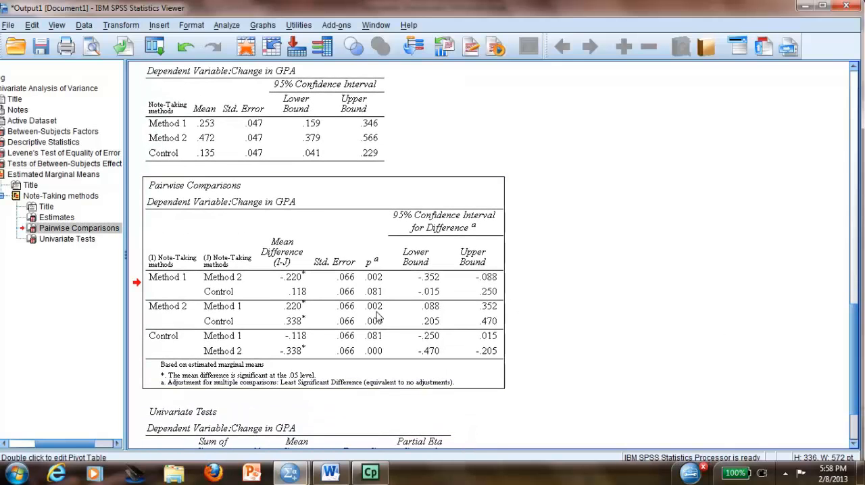
pyautogui.rightClick(379, 322)
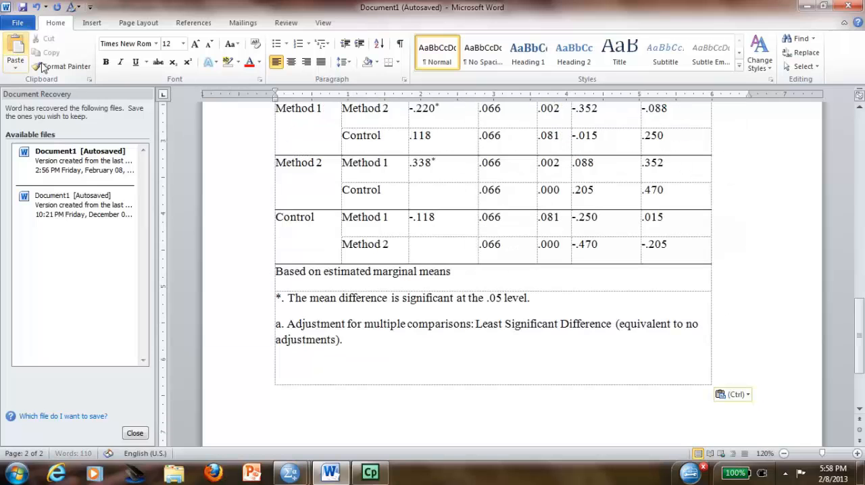
# Autofit the pasted Pairwise Comparisons table to the window and relabel Std. Error as SE
pyautogui.click(457, 195)
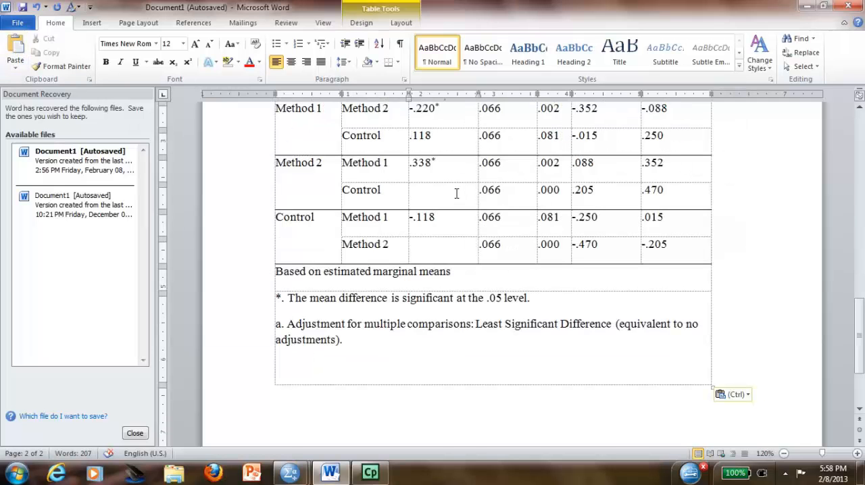
pyautogui.rightClick(408, 189)
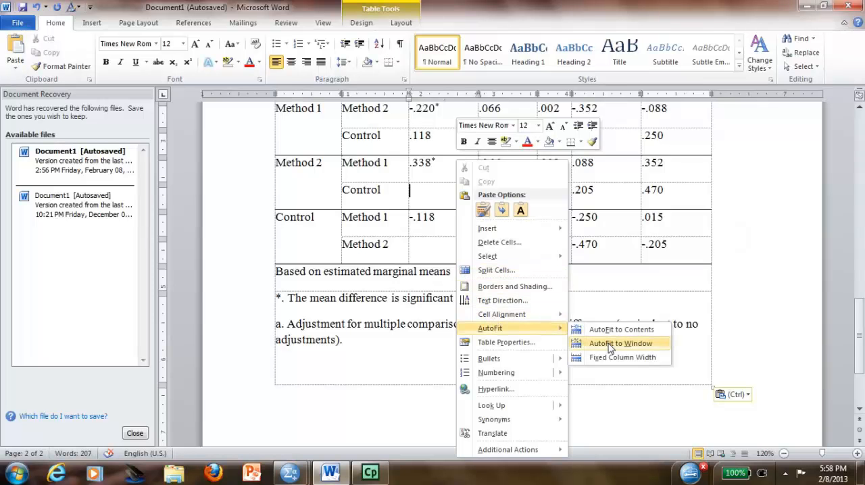
pyautogui.click(621, 343)
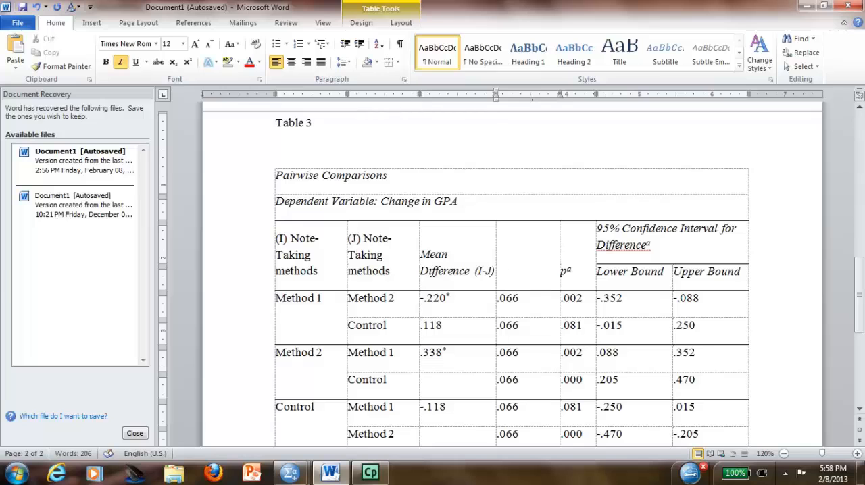
pyautogui.write('SE')
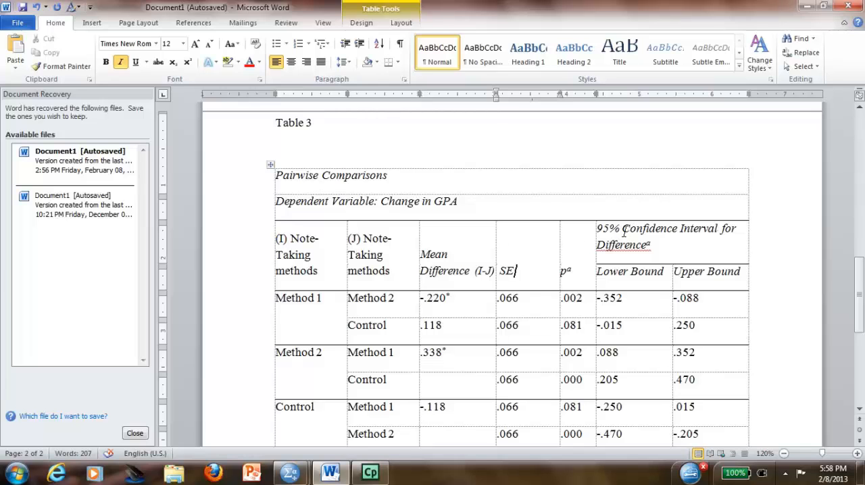
# Select the two confidence interval columns and bring up their column options
pyautogui.moveTo(608, 230); pyautogui.dragTo(690, 406)
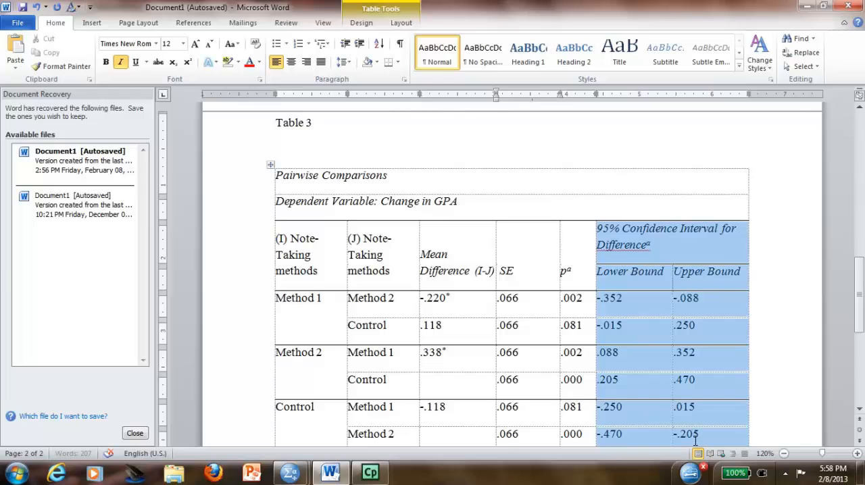
pyautogui.scroll(-3)
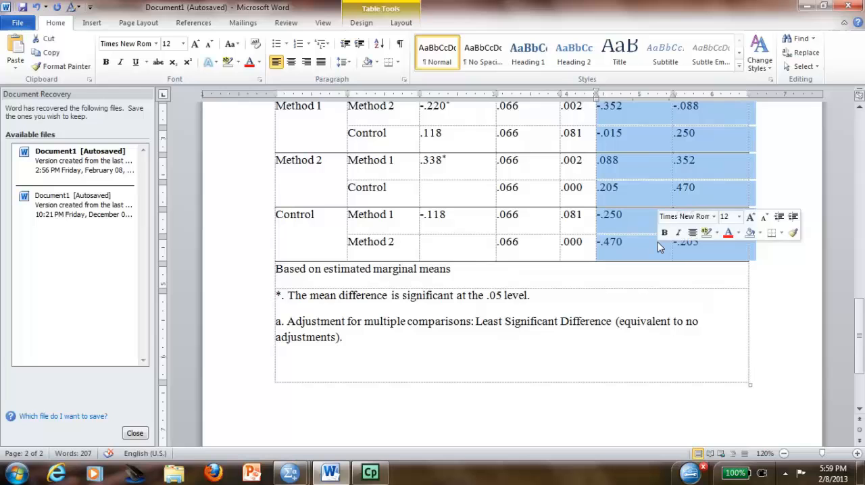
pyautogui.rightClick(659, 243)
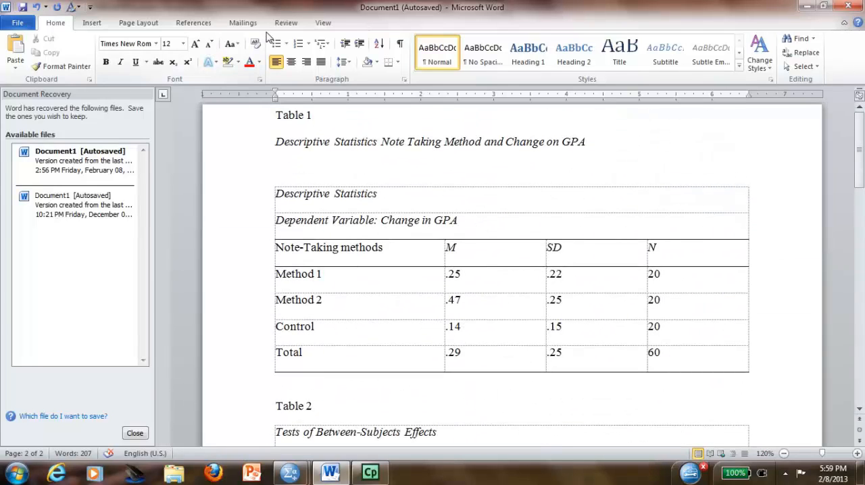
# Switch the Word document with Tables 1-3 into full-screen reading view
pyautogui.click(323, 21)
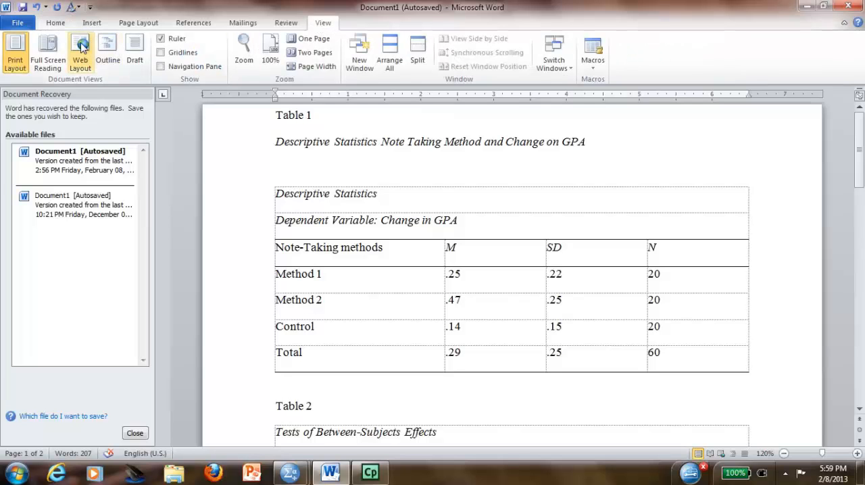
pyautogui.moveTo(80, 51)
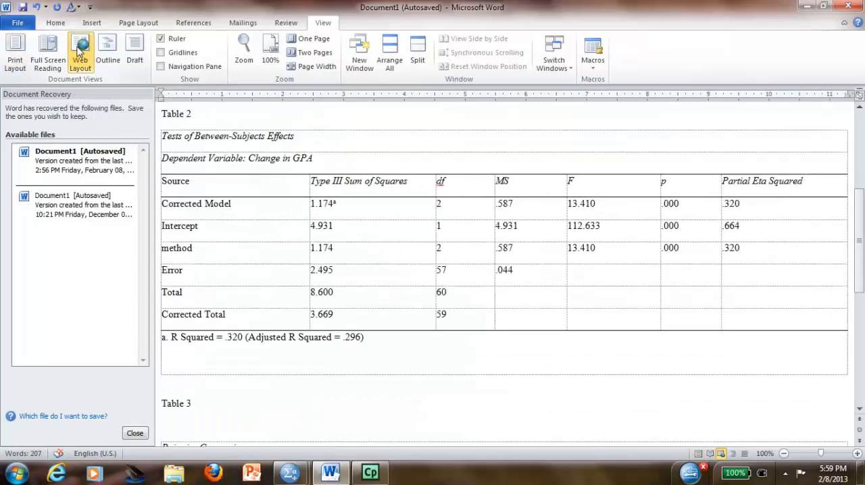
pyautogui.moveTo(48, 52)
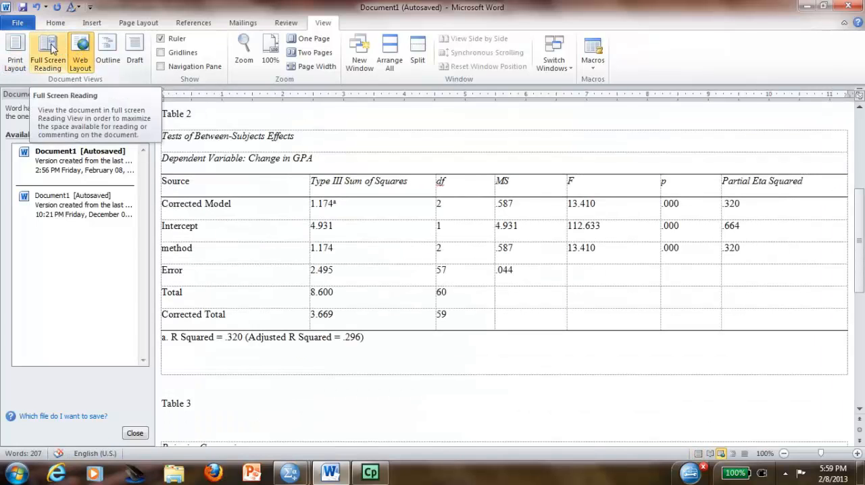
pyautogui.click(47, 52)
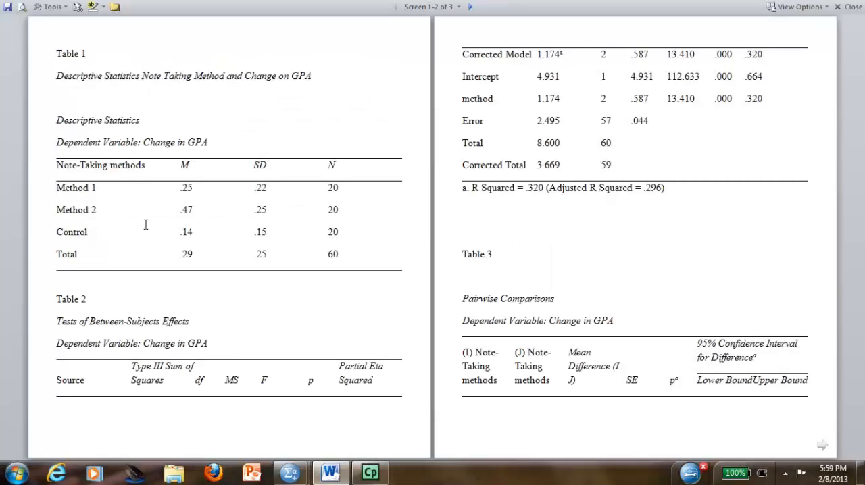
pyautogui.moveTo(167, 73)
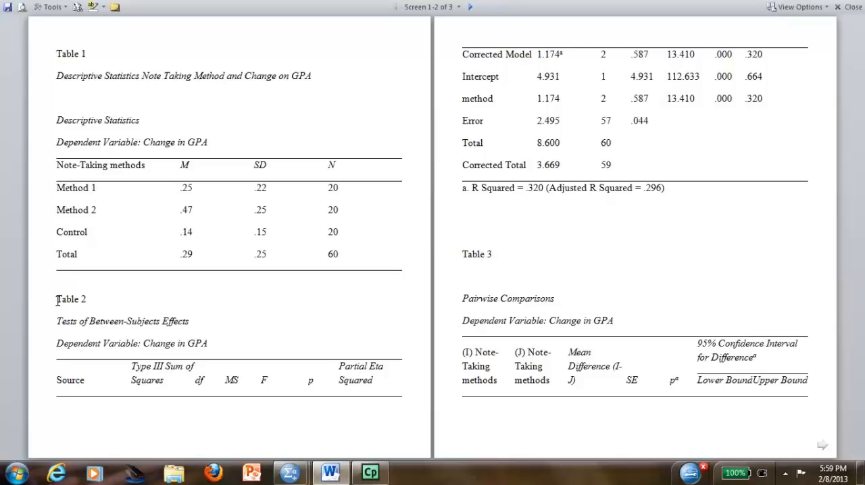
pyautogui.moveTo(557, 229)
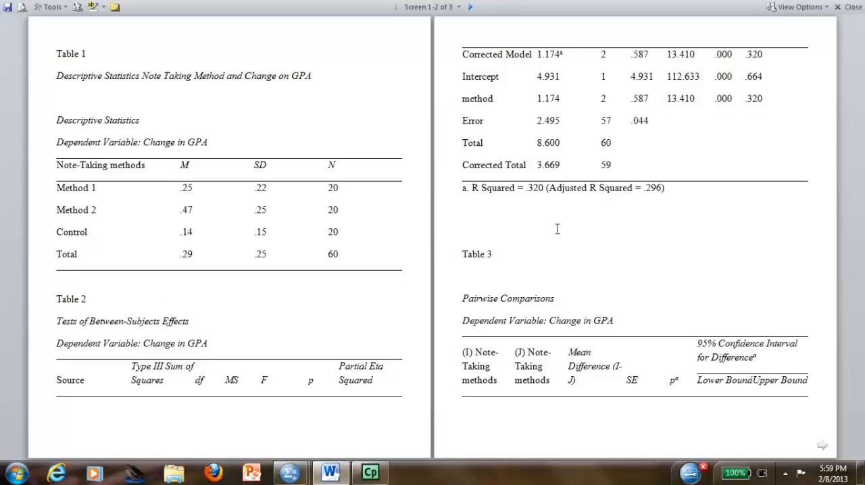
pyautogui.moveTo(470, 276)
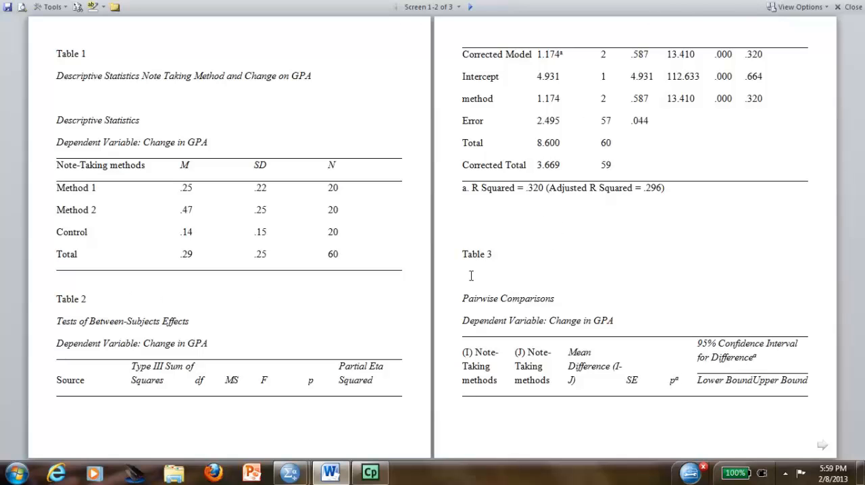
pyautogui.moveTo(511, 214)
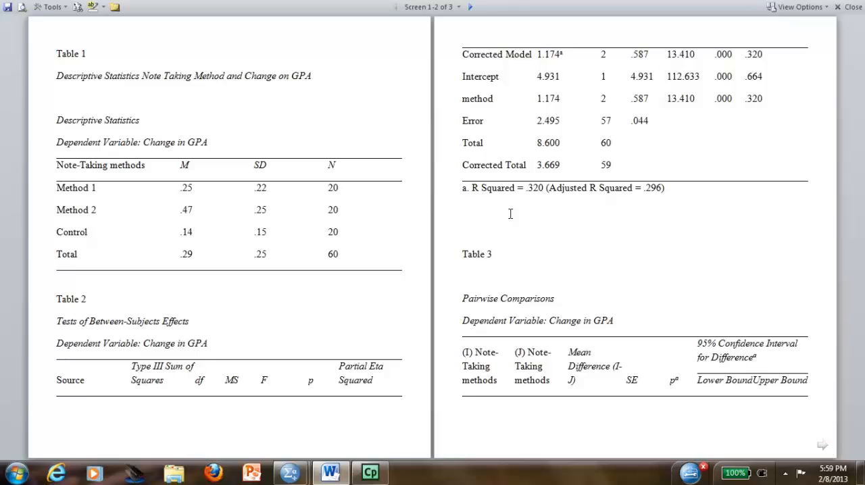
pyautogui.moveTo(779, 478)
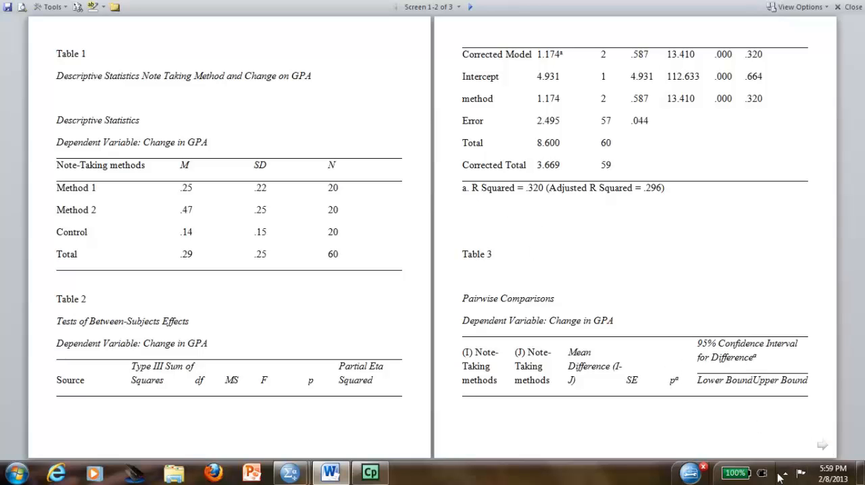